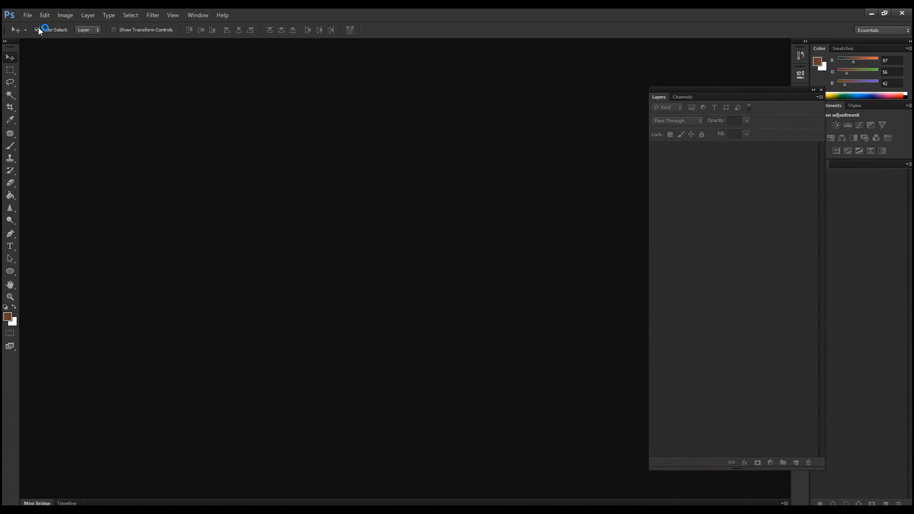
- Open the Quadreped_Simple.psd bone template from the File menu
{"action": "left_click", "coordinate": [36, 30]}
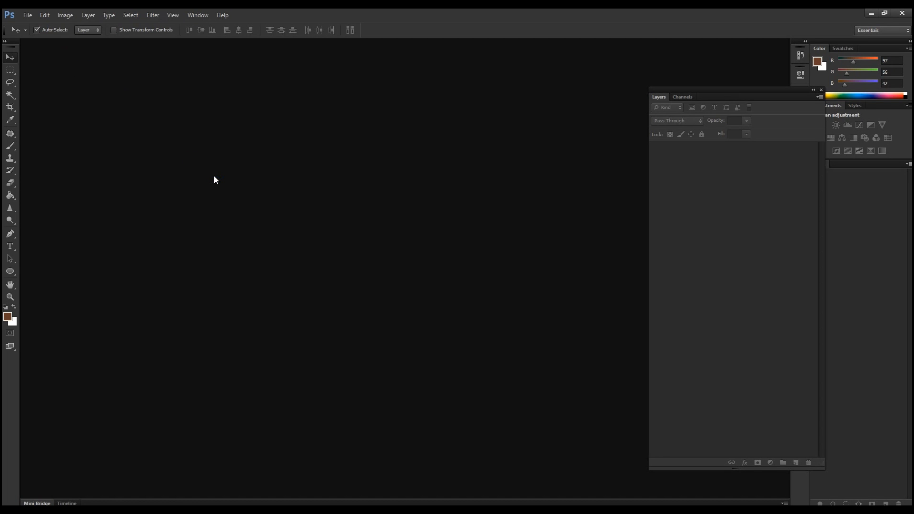
{"action": "mouse_move", "coordinate": [194, 162]}
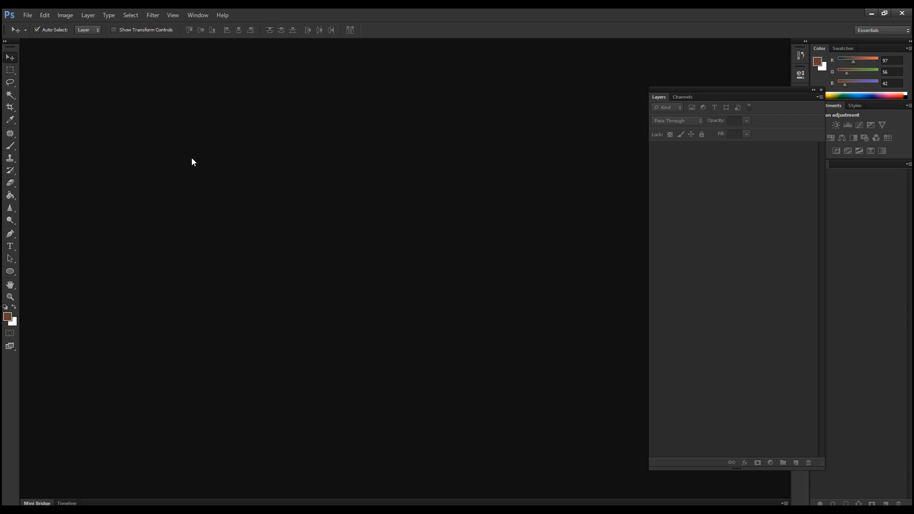
{"action": "left_click", "coordinate": [30, 15]}
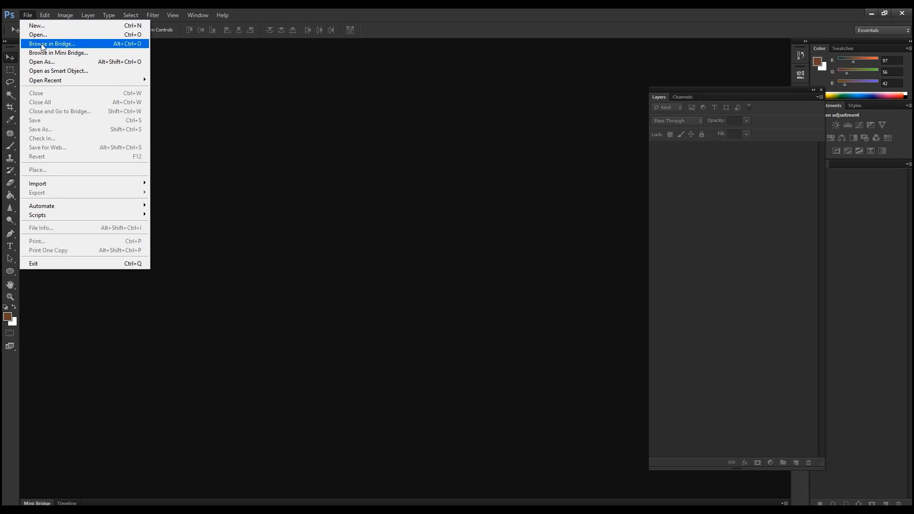
{"action": "left_click", "coordinate": [36, 34]}
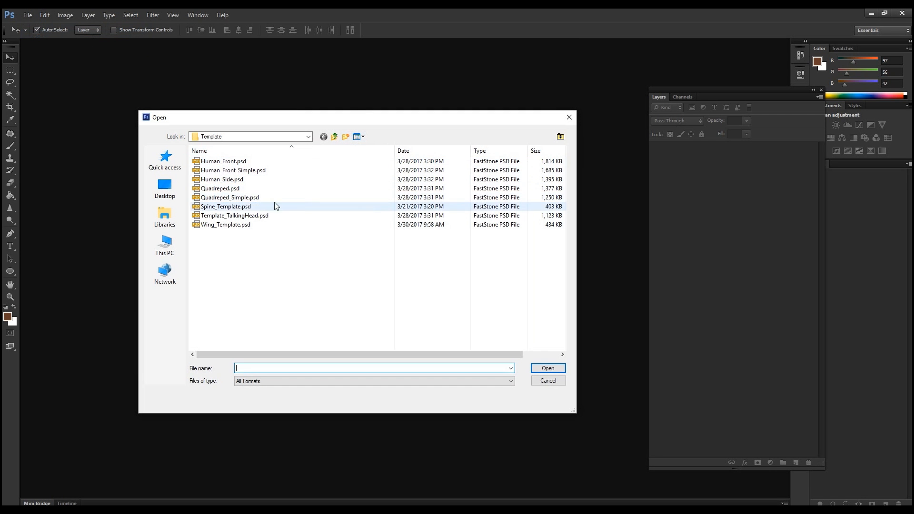
{"action": "left_click", "coordinate": [229, 198]}
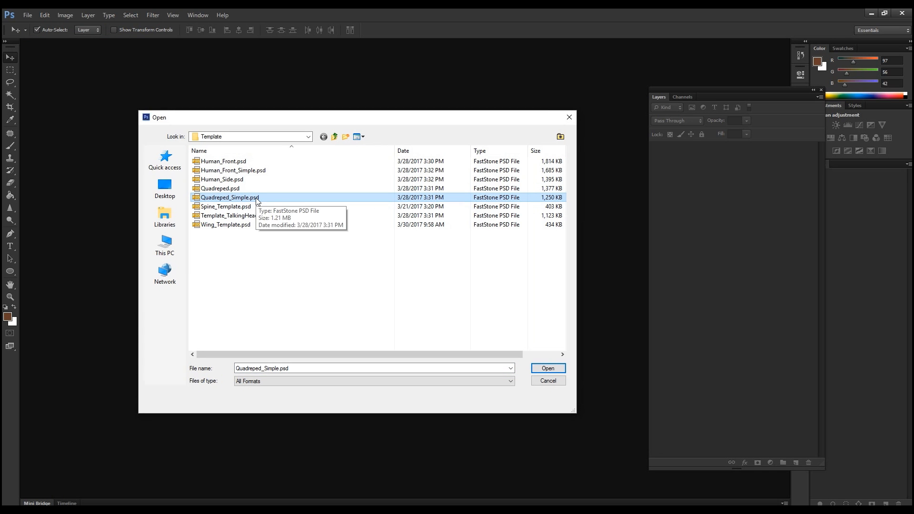
{"action": "left_click", "coordinate": [548, 368]}
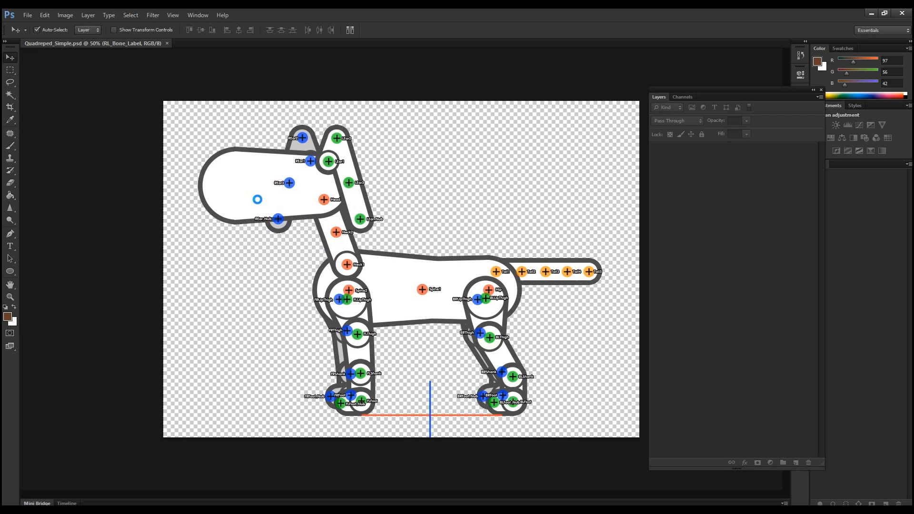
- Expand the RL_Image group to reveal the colour-coded body-part folders
{"action": "left_click", "coordinate": [700, 148]}
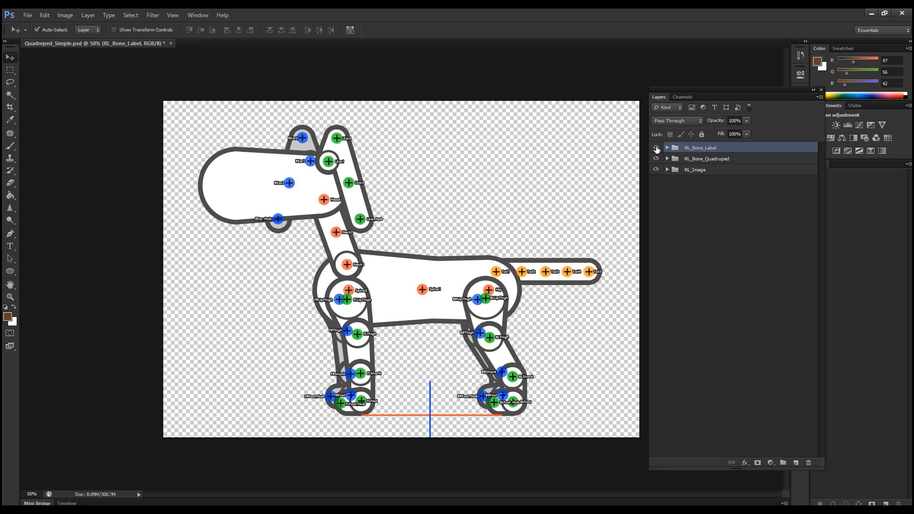
{"action": "left_click", "coordinate": [657, 158]}
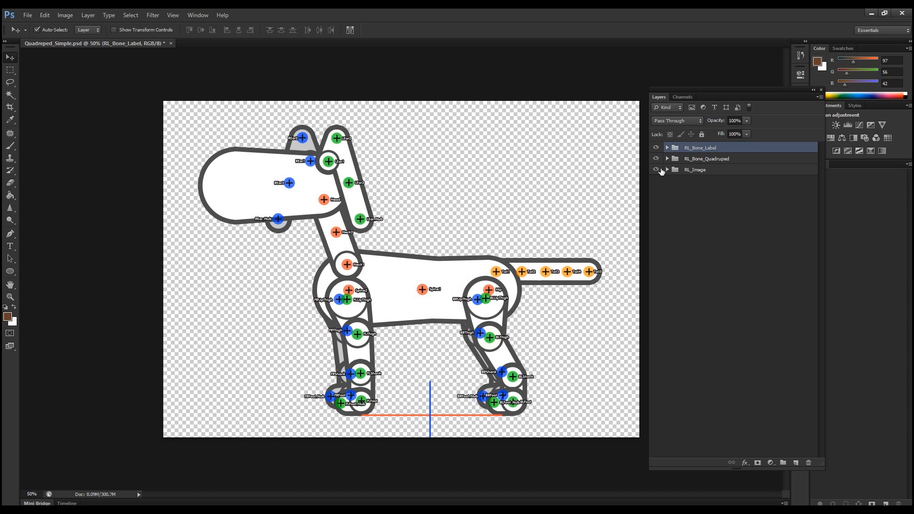
{"action": "left_click", "coordinate": [667, 170]}
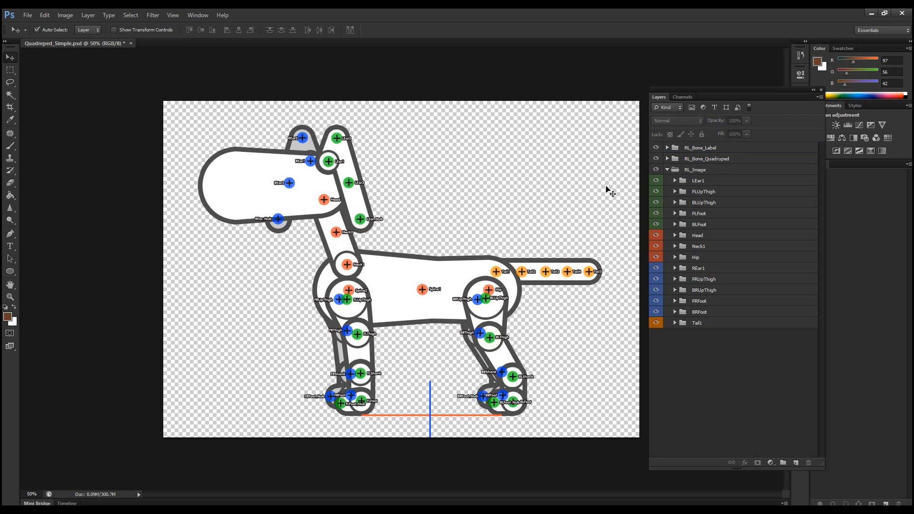
{"action": "mouse_move", "coordinate": [79, 65]}
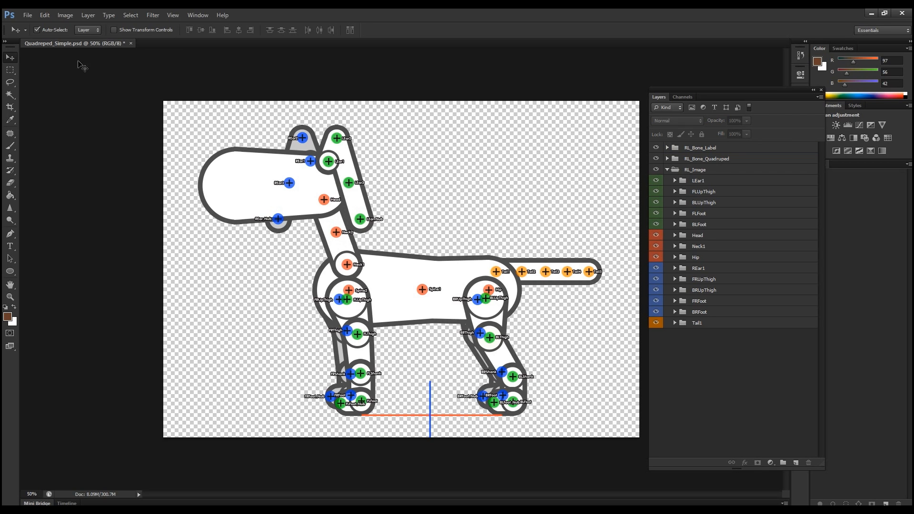
{"action": "mouse_move", "coordinate": [94, 109]}
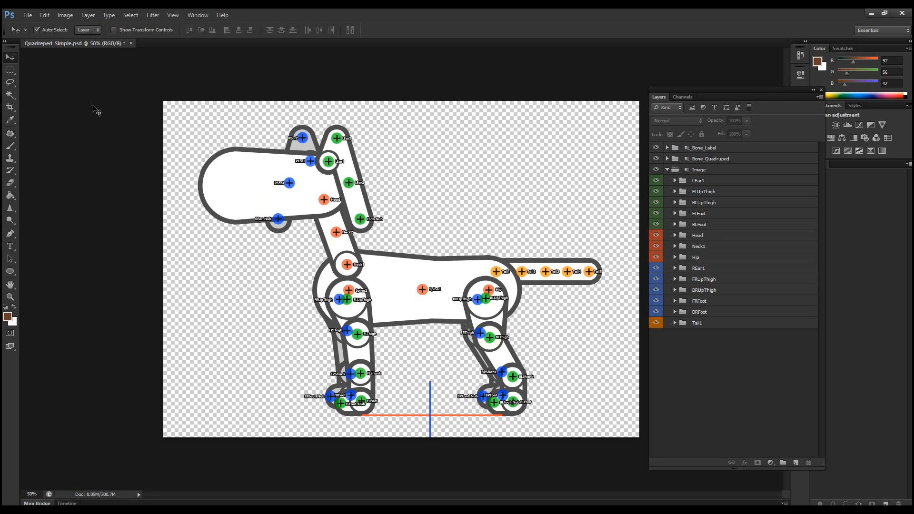
{"action": "left_click", "coordinate": [28, 15]}
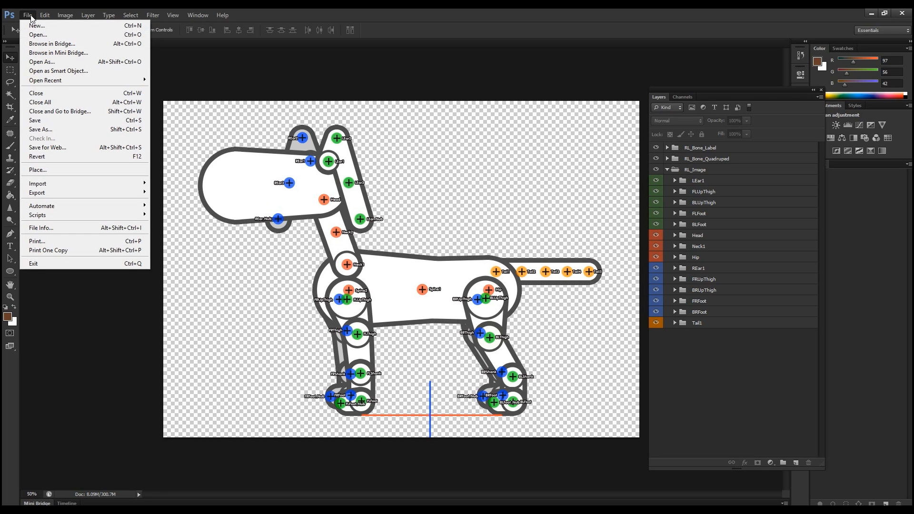
{"action": "left_click", "coordinate": [29, 34]}
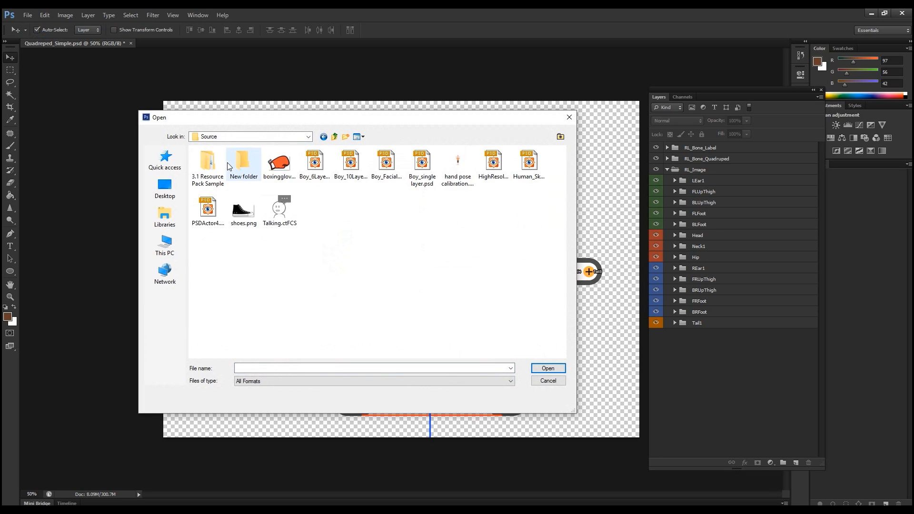
{"action": "left_click", "coordinate": [208, 162]}
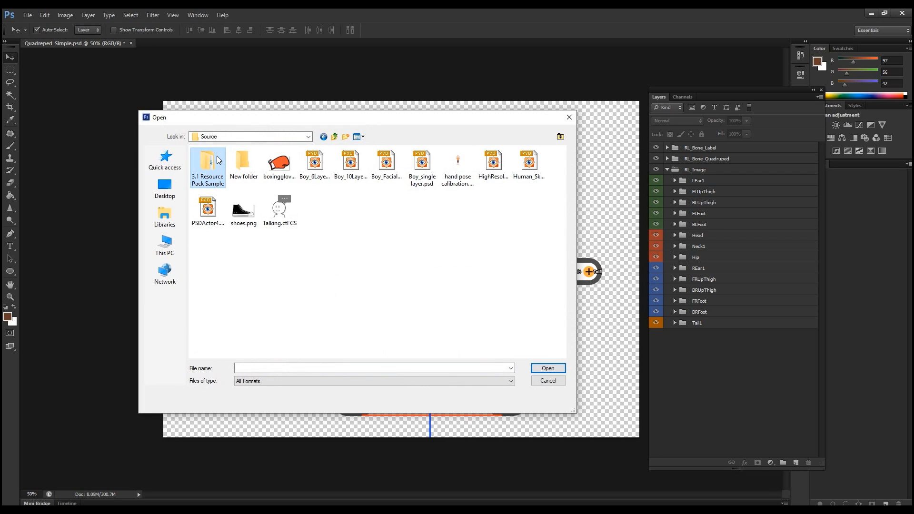
{"action": "double_click", "coordinate": [208, 161]}
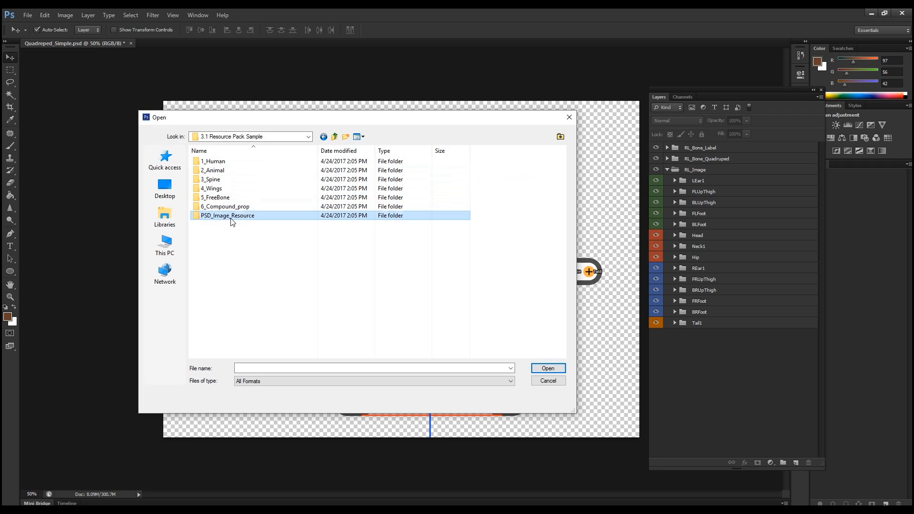
{"action": "double_click", "coordinate": [228, 215]}
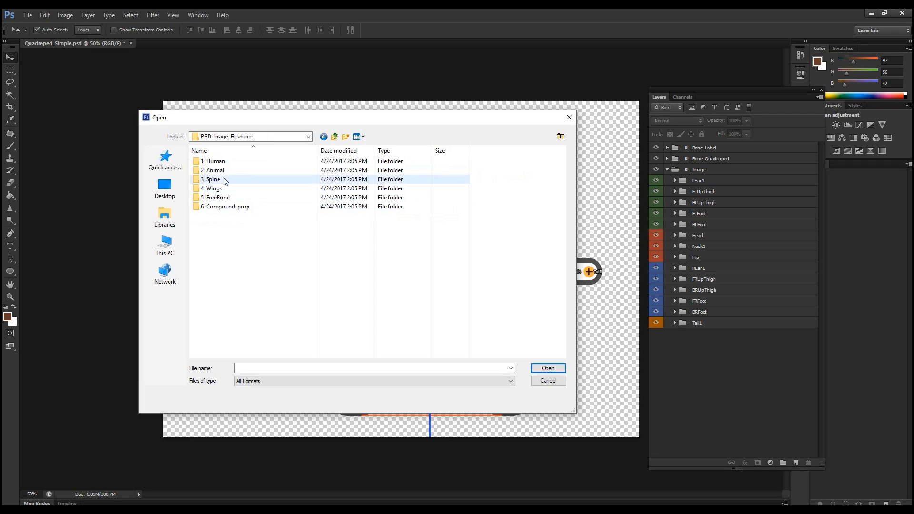
{"action": "double_click", "coordinate": [210, 170]}
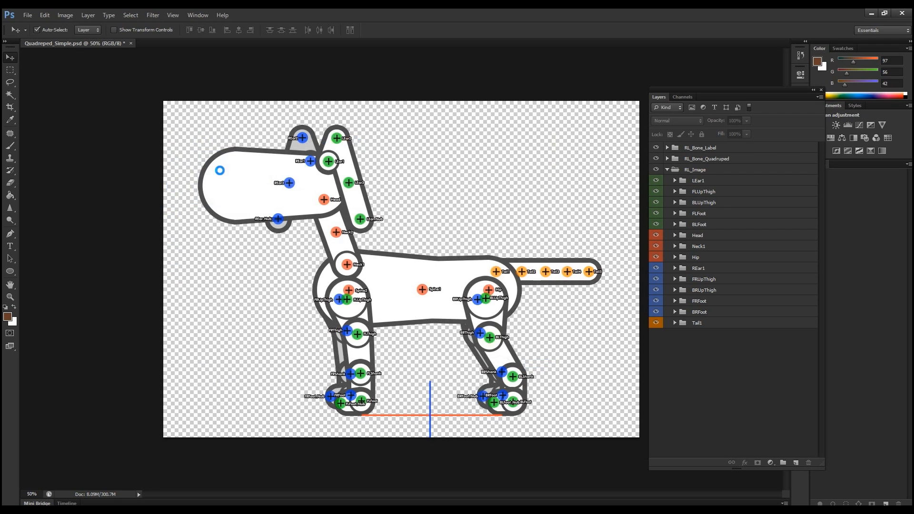
- Toggle the back-left leg and left ear layers off and on to check the parts
{"action": "left_click", "coordinate": [181, 42]}
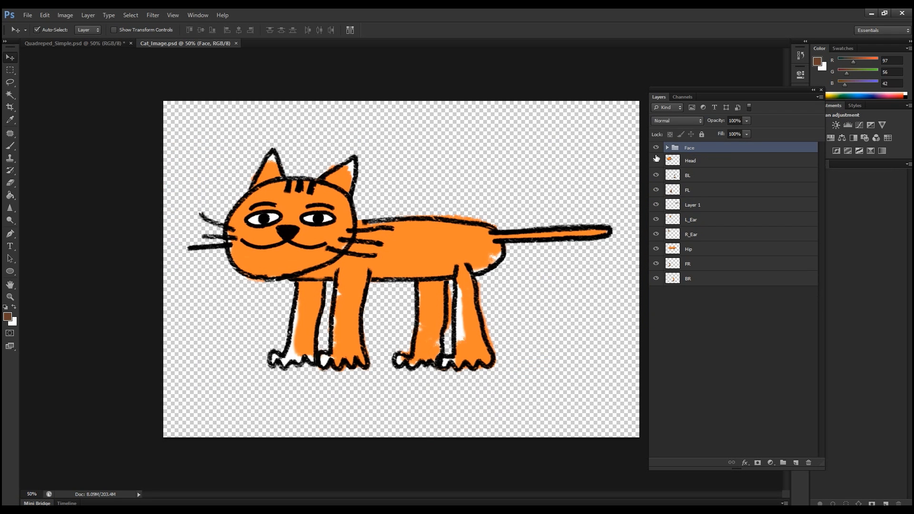
{"action": "left_click", "coordinate": [656, 147]}
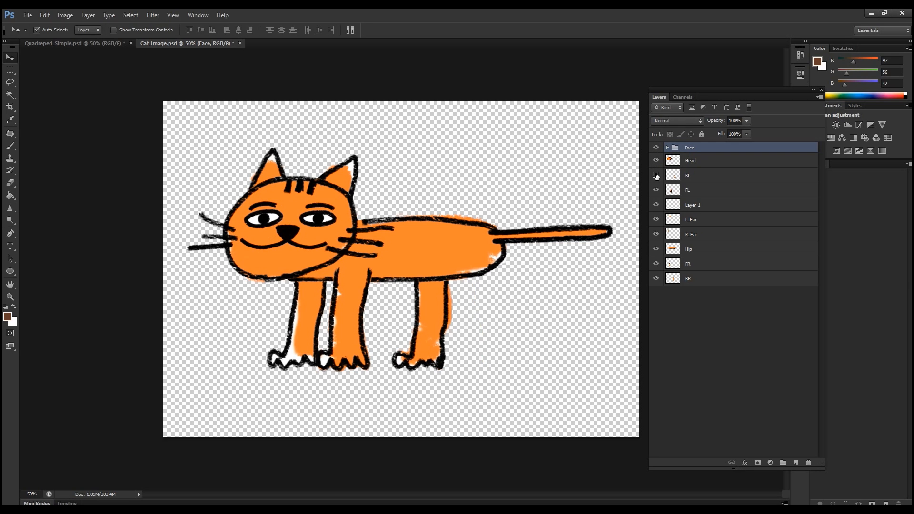
{"action": "left_click", "coordinate": [656, 175]}
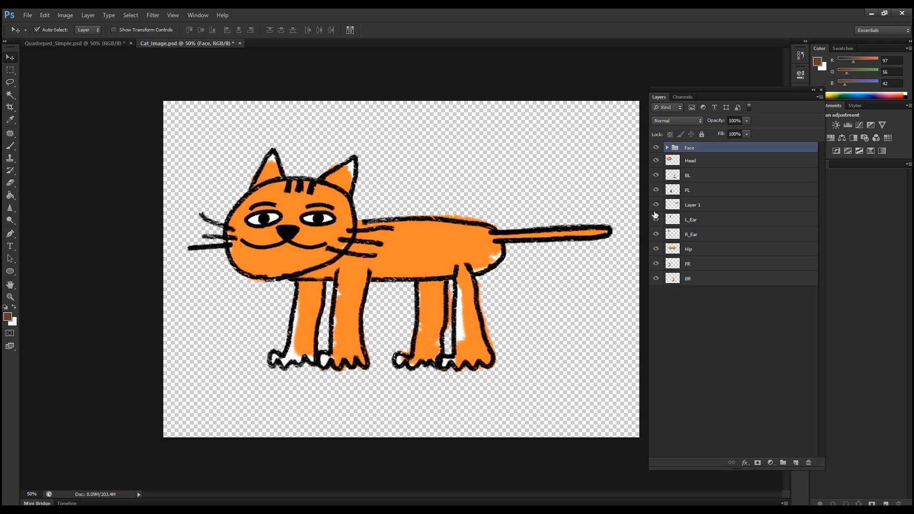
{"action": "left_click", "coordinate": [656, 220]}
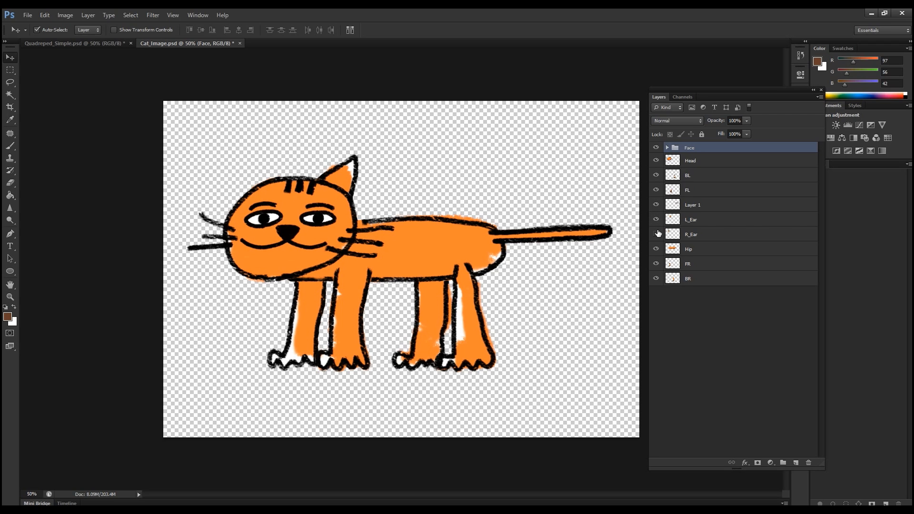
{"action": "left_click", "coordinate": [656, 264]}
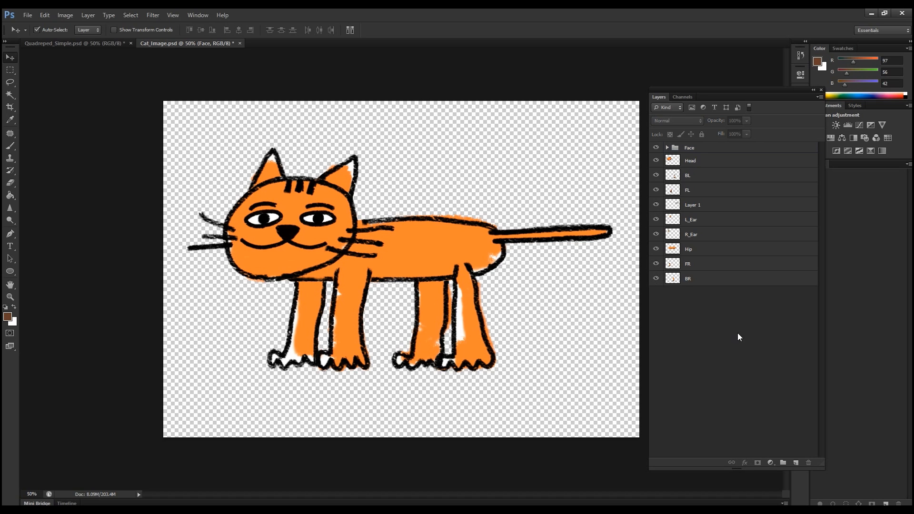
- Merge the Face group and Head layer into a single Face layer
{"action": "left_click", "coordinate": [690, 148]}
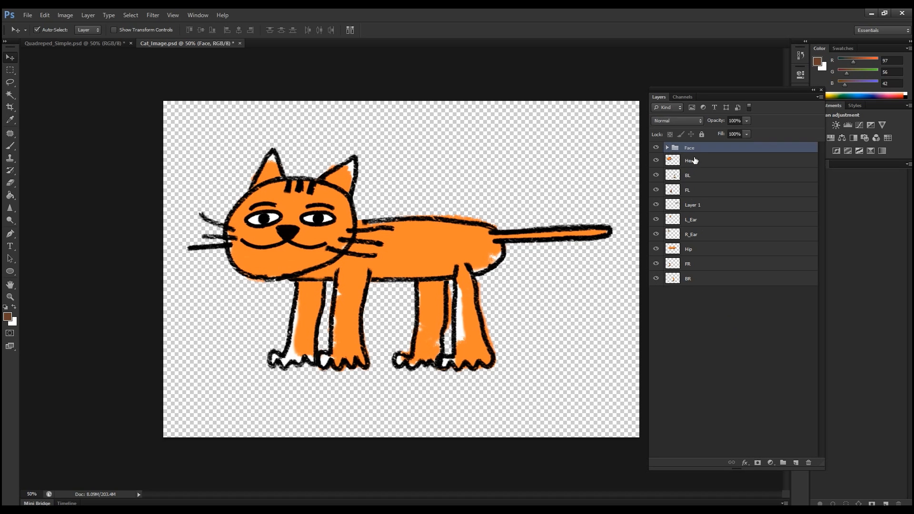
{"action": "right_click", "coordinate": [691, 160]}
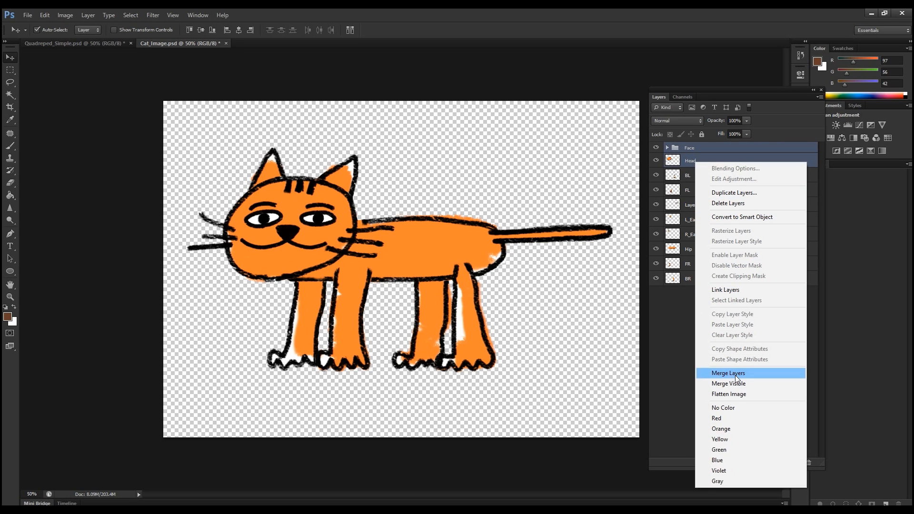
{"action": "left_click", "coordinate": [728, 373]}
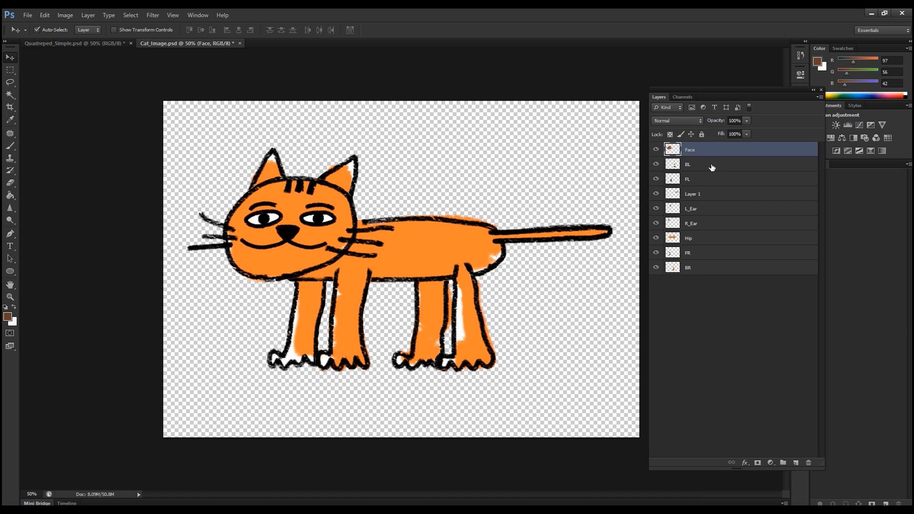
{"action": "mouse_move", "coordinate": [720, 173]}
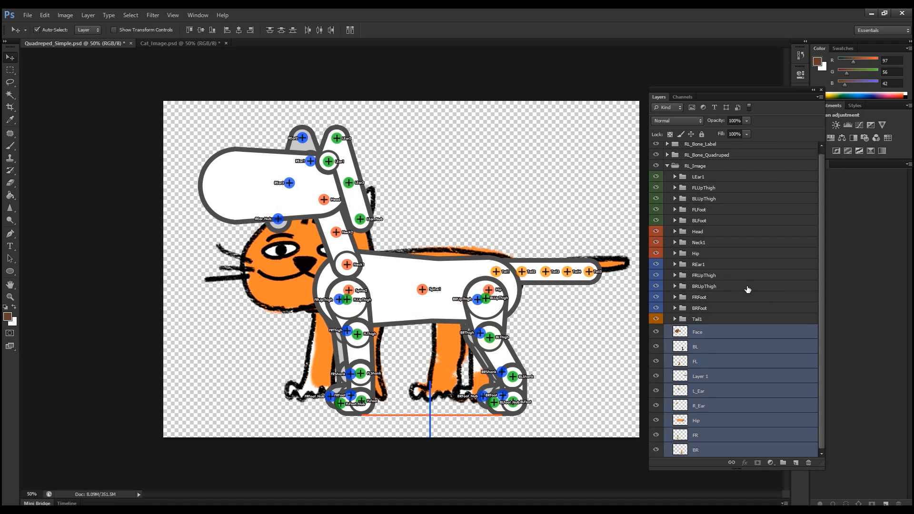
{"action": "mouse_move", "coordinate": [314, 198]}
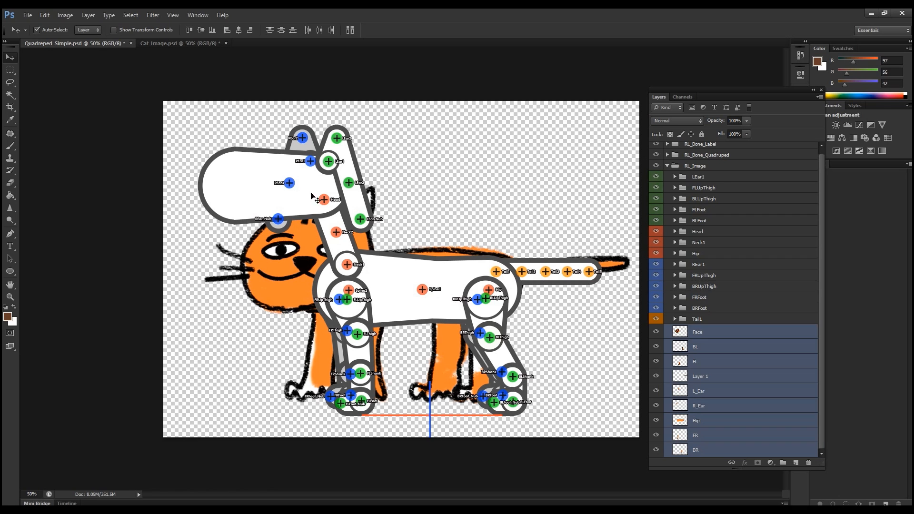
{"action": "mouse_move", "coordinate": [531, 293]}
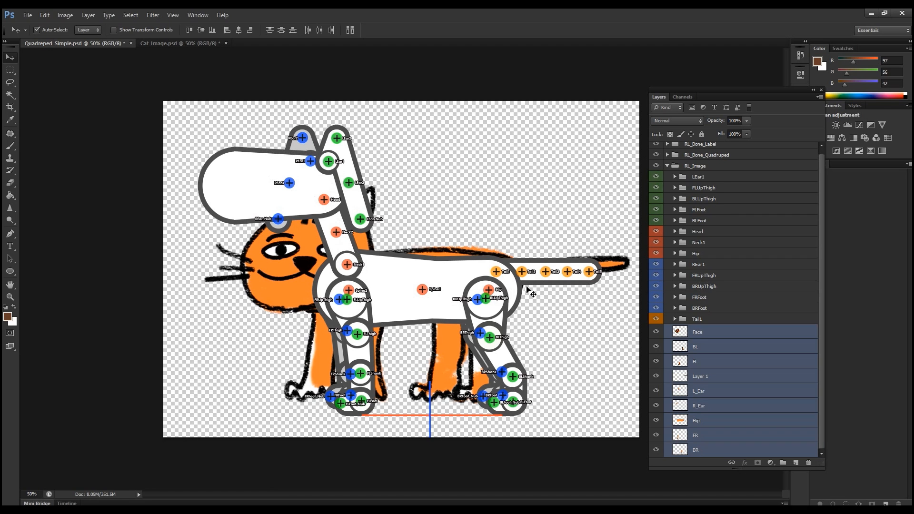
{"action": "mouse_move", "coordinate": [506, 418]}
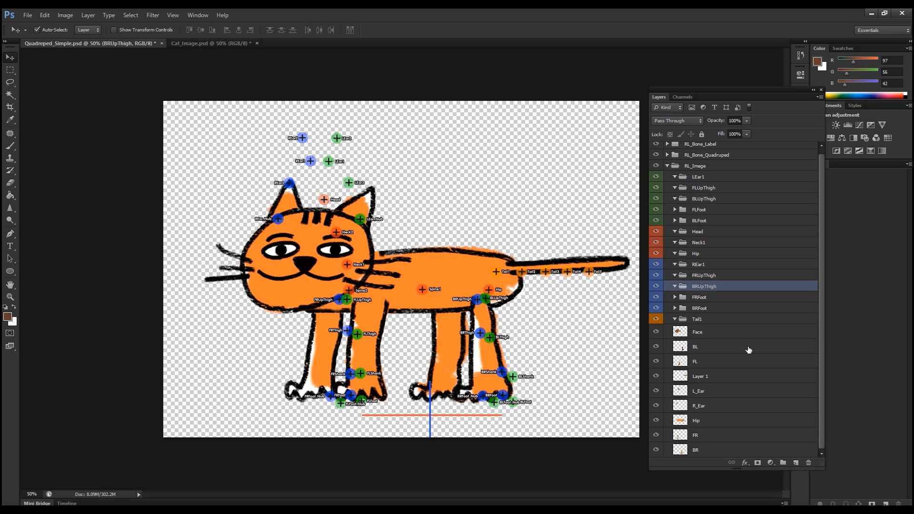
{"action": "mouse_move", "coordinate": [700, 240]}
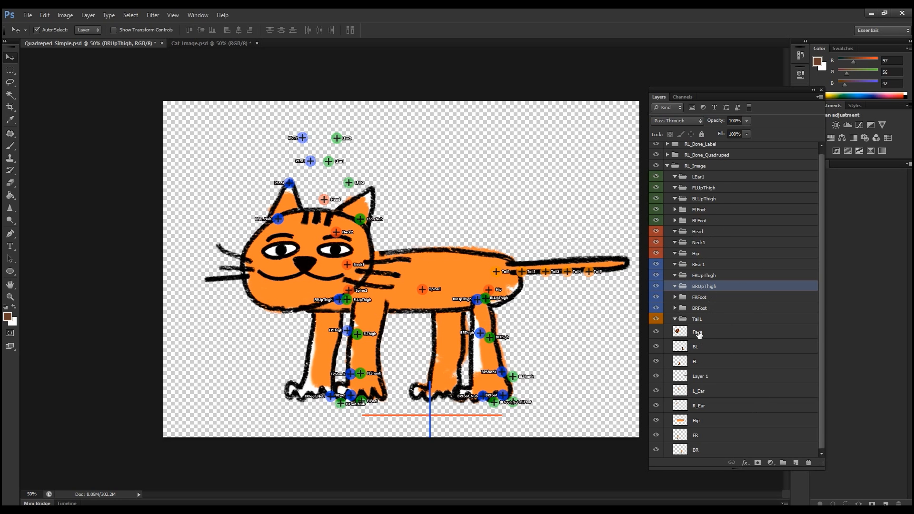
- Move Face, BL, FL, Layer 1, R_Ear and Hip into Head, BLUpThigh, FLUpThigh, Tail1, REar1 and Hip
{"action": "left_click", "coordinate": [697, 332]}
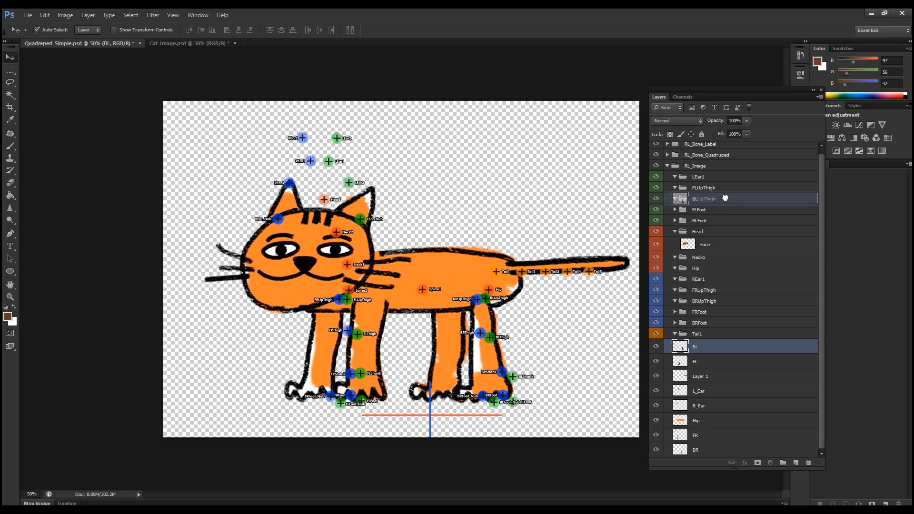
{"action": "left_click", "coordinate": [716, 361]}
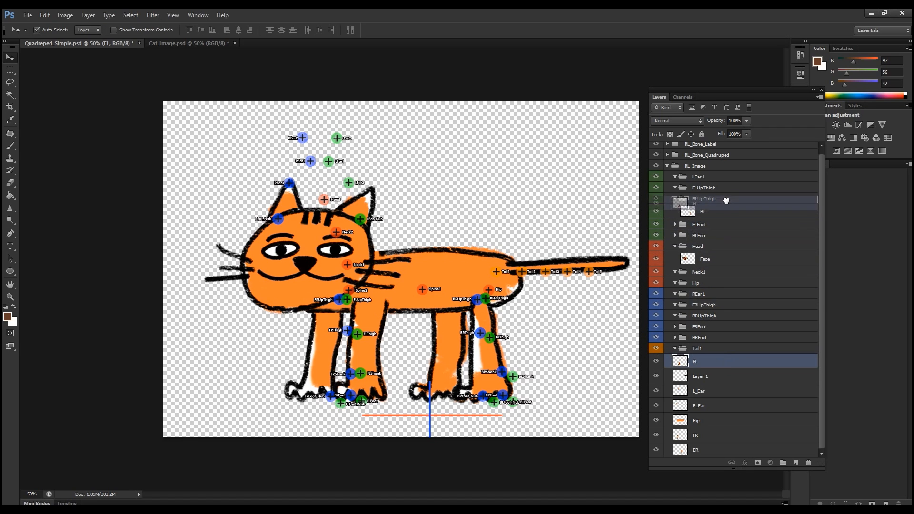
{"action": "left_click", "coordinate": [675, 188]}
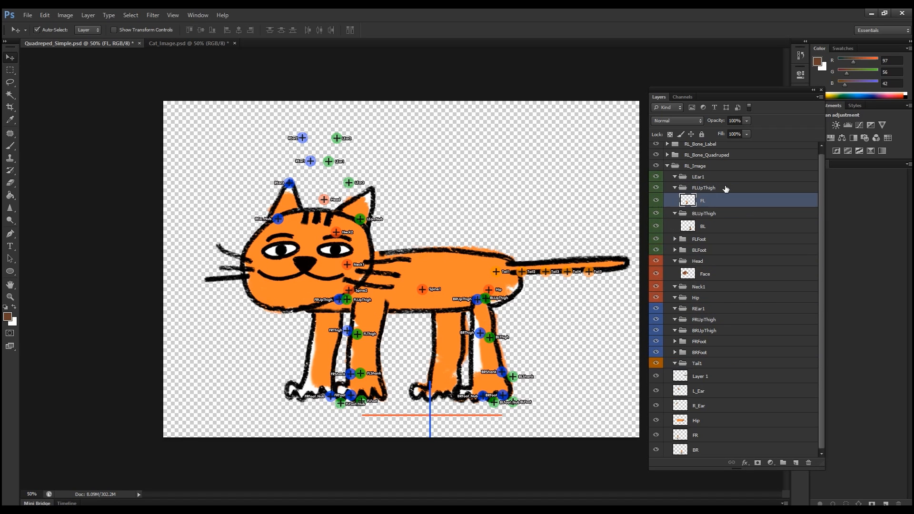
{"action": "mouse_move", "coordinate": [720, 438]}
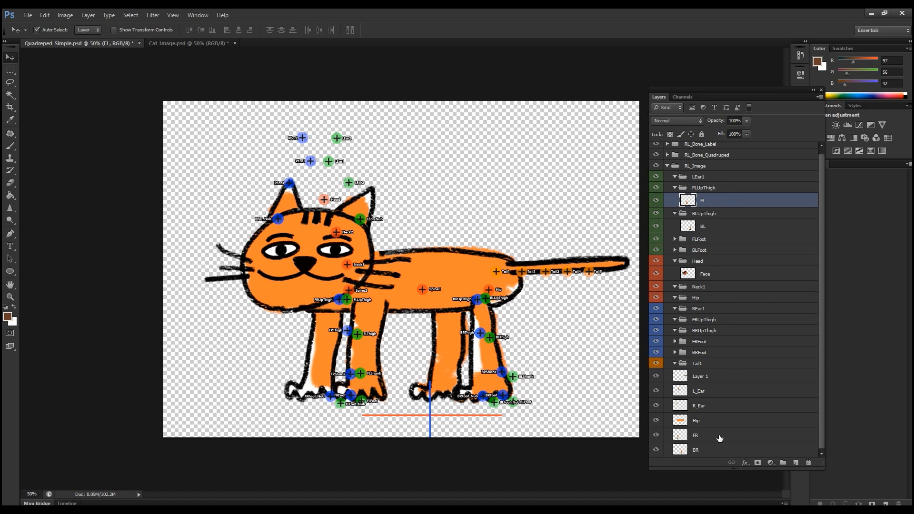
{"action": "left_click", "coordinate": [714, 436]}
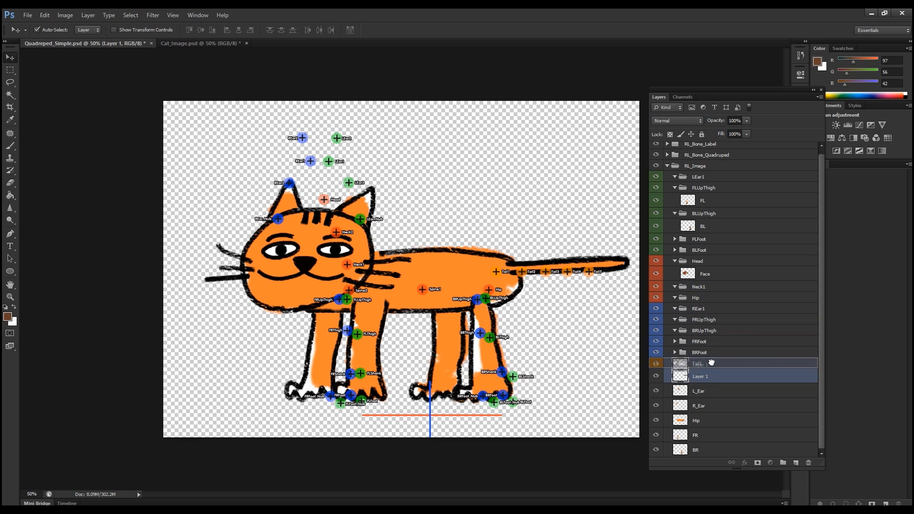
{"action": "left_click", "coordinate": [706, 391]}
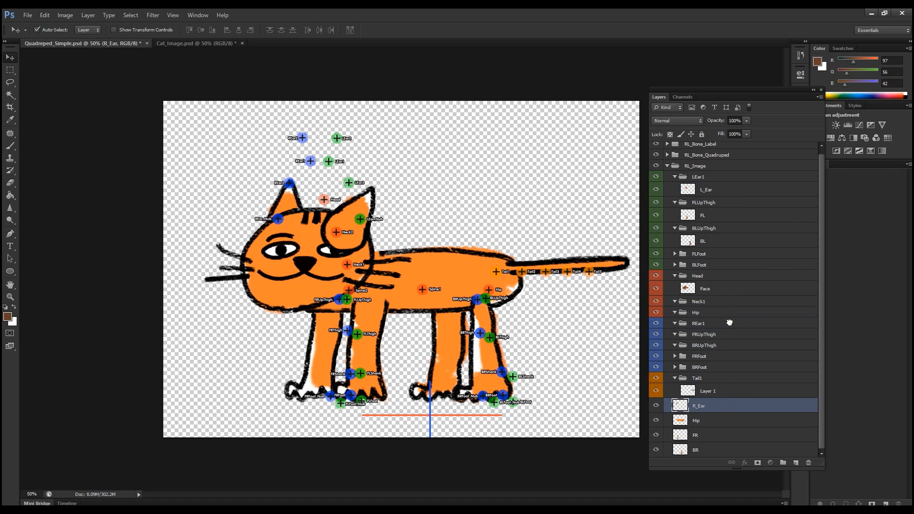
{"action": "left_click", "coordinate": [715, 421]}
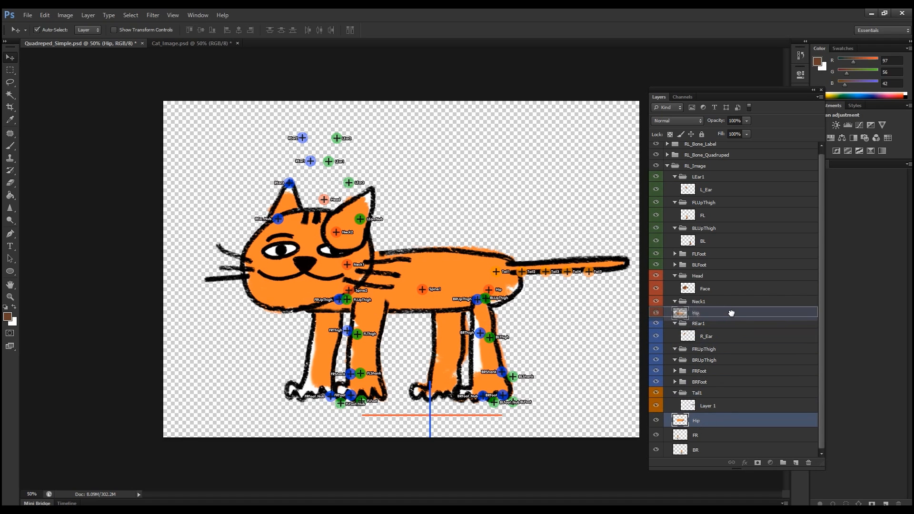
{"action": "left_click", "coordinate": [695, 435]}
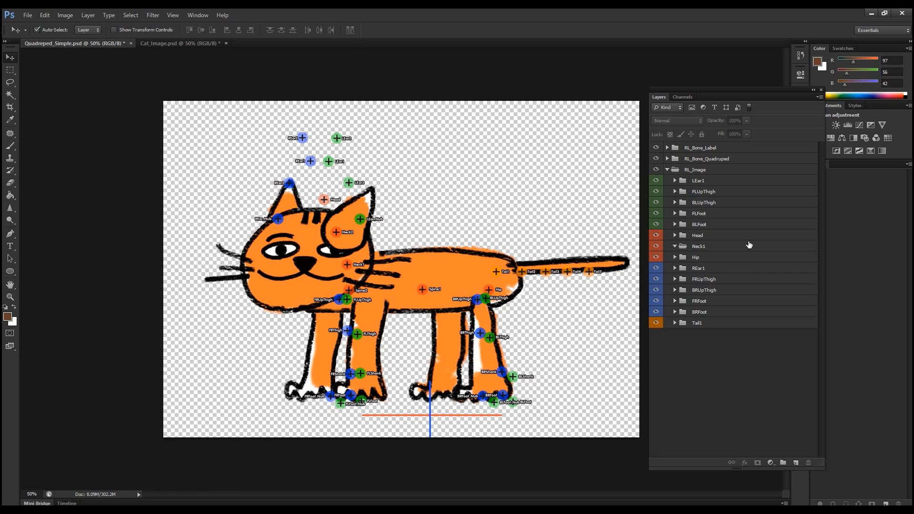
- Drag the LEar1 group below the Head group so the ear stops covering the face
{"action": "left_click", "coordinate": [697, 235]}
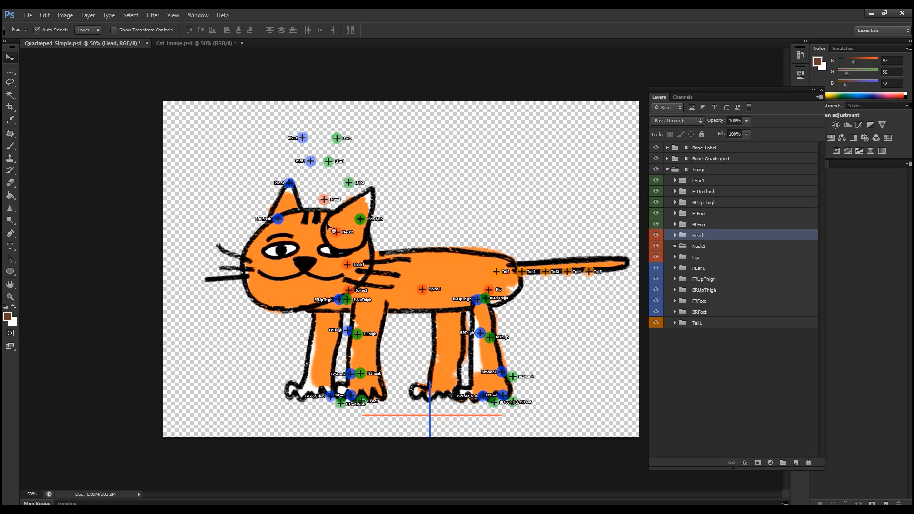
{"action": "left_click", "coordinate": [700, 181]}
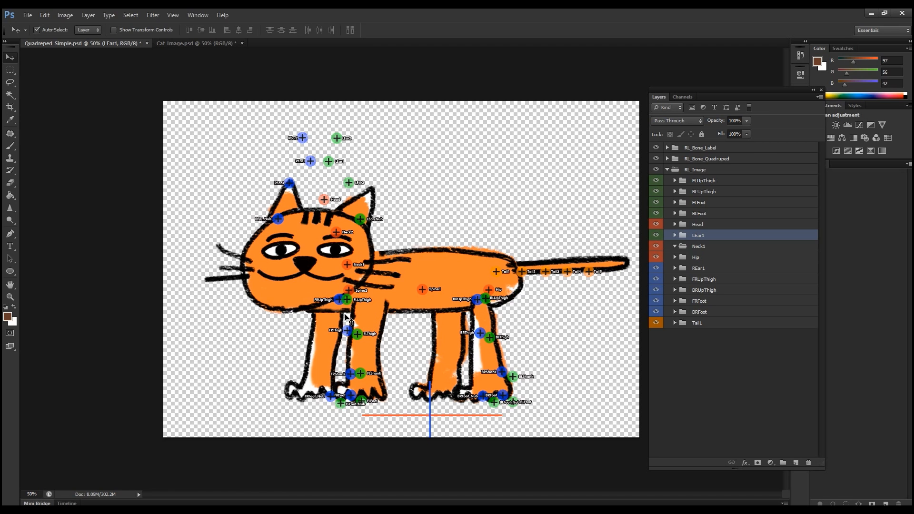
{"action": "mouse_move", "coordinate": [409, 416]}
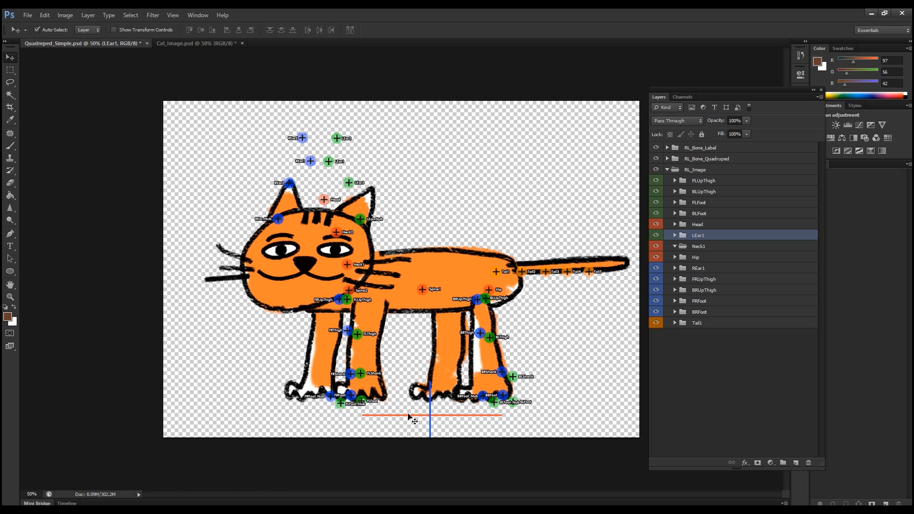
{"action": "mouse_move", "coordinate": [362, 351]}
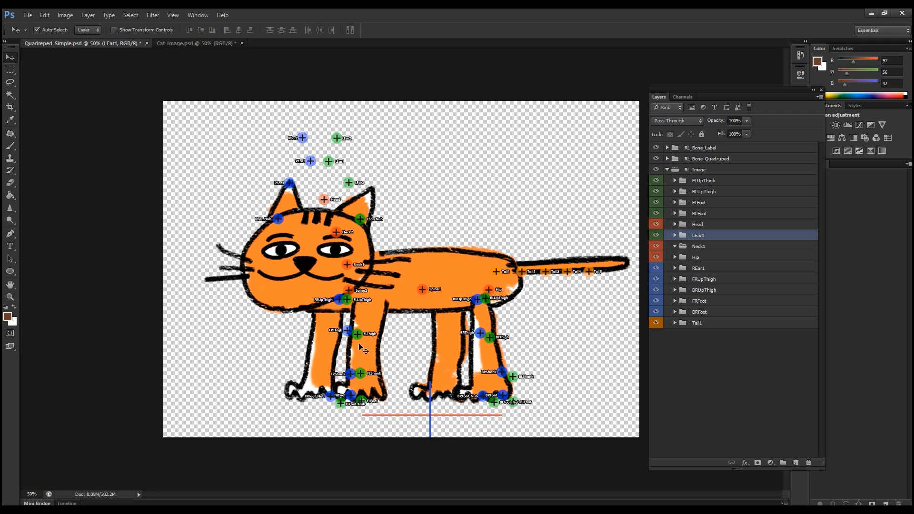
{"action": "mouse_move", "coordinate": [568, 340]}
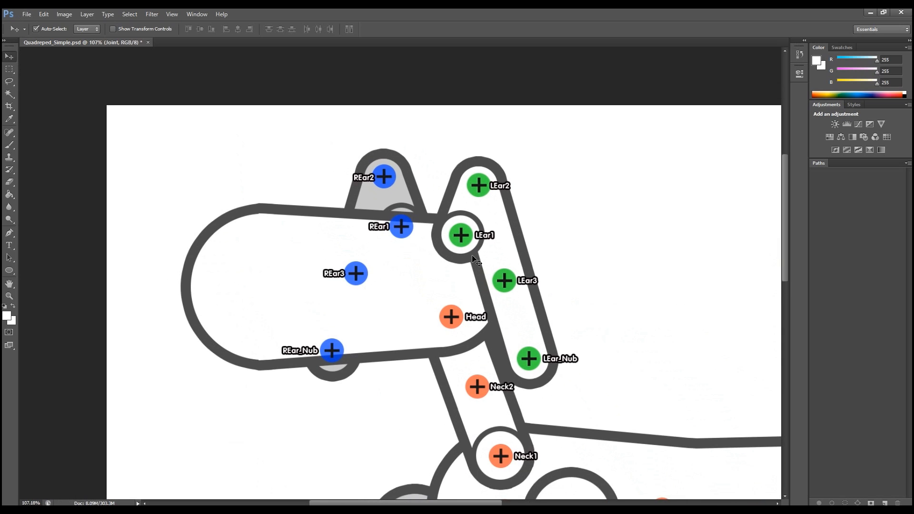
{"action": "mouse_move", "coordinate": [475, 256]}
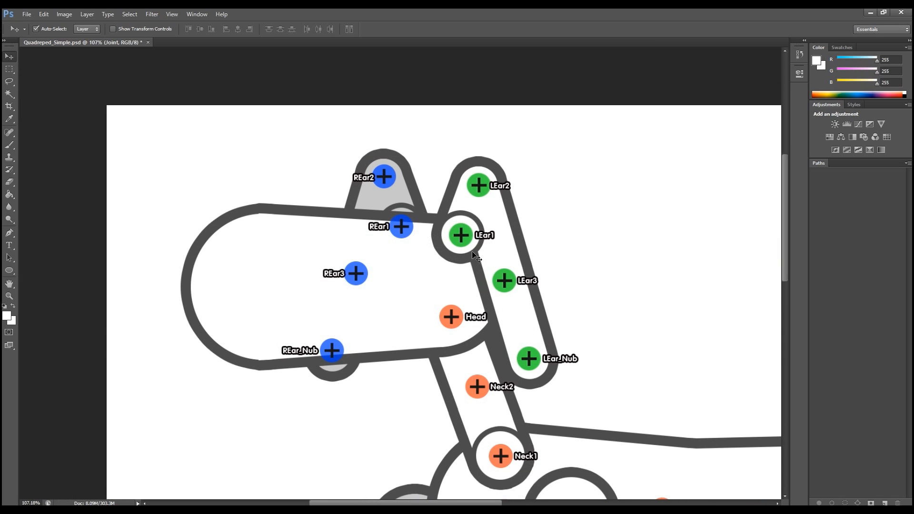
{"action": "mouse_move", "coordinate": [506, 281]}
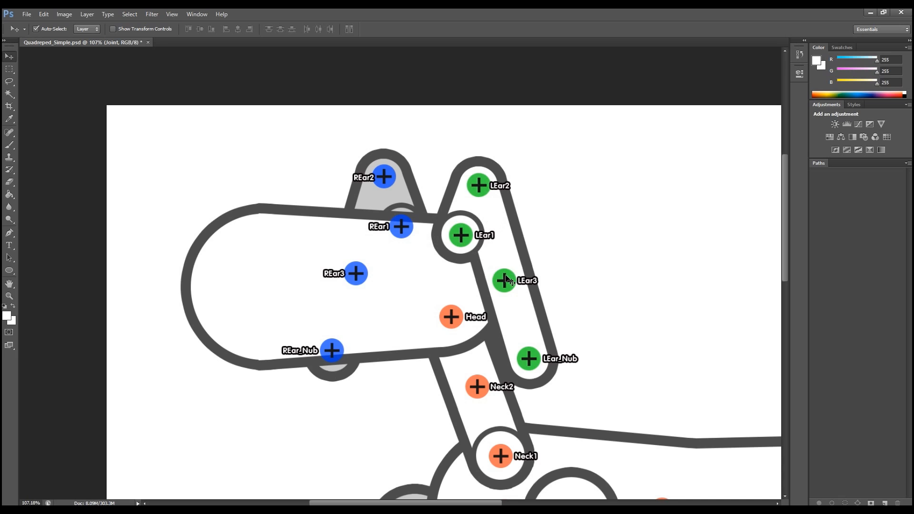
{"action": "mouse_move", "coordinate": [494, 269]}
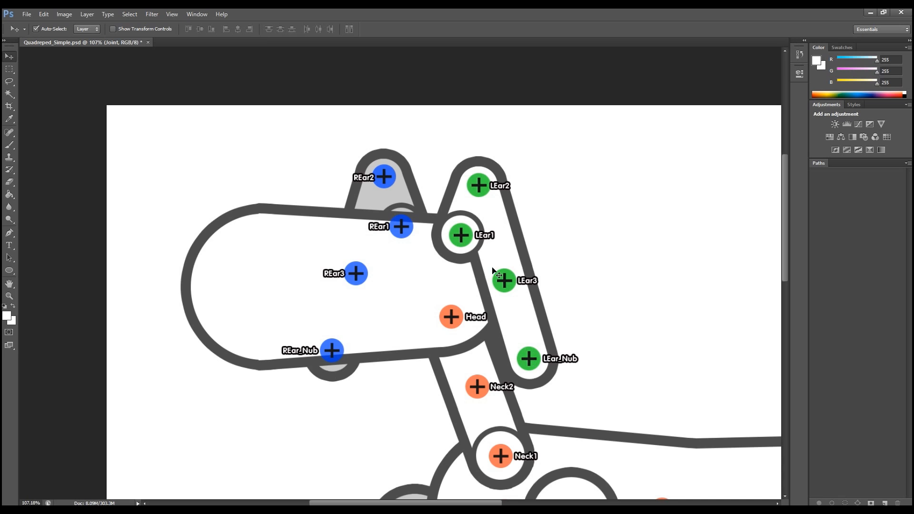
{"action": "mouse_move", "coordinate": [482, 188]}
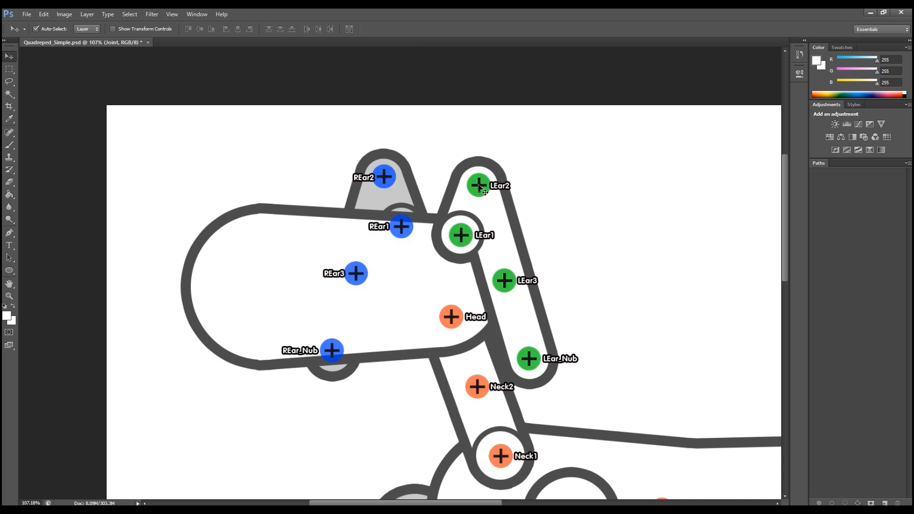
{"action": "mouse_move", "coordinate": [518, 316]}
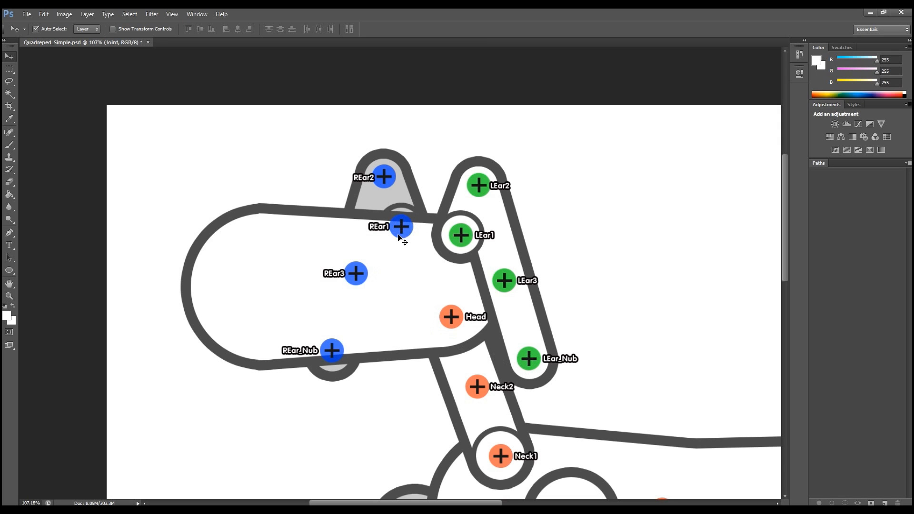
{"action": "mouse_move", "coordinate": [387, 177]}
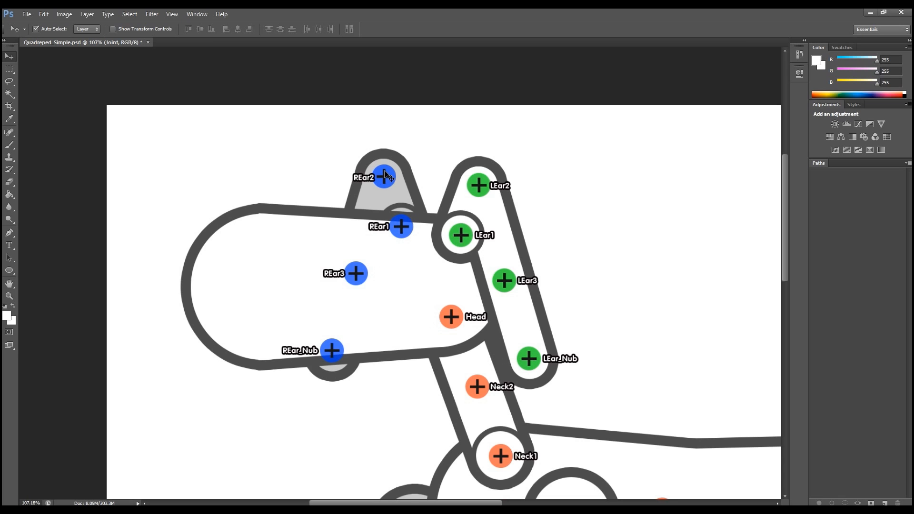
{"action": "mouse_move", "coordinate": [346, 332]}
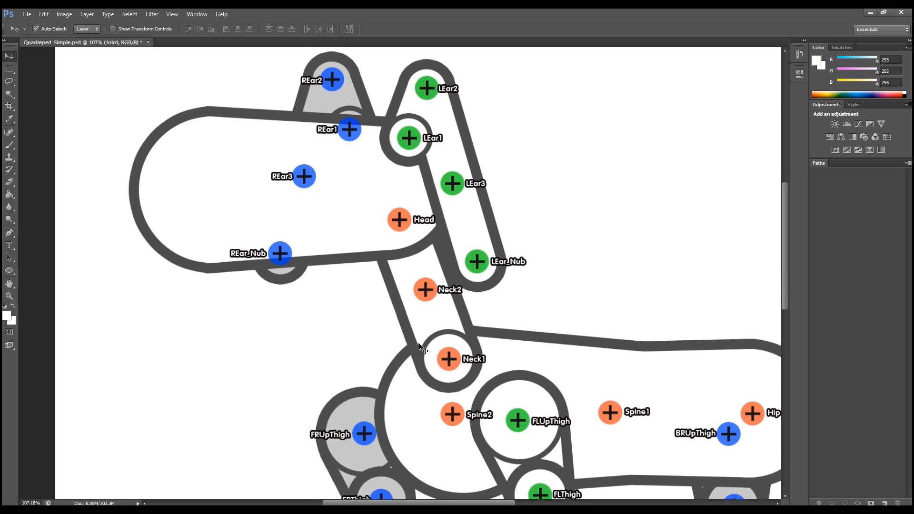
{"action": "mouse_move", "coordinate": [439, 280]}
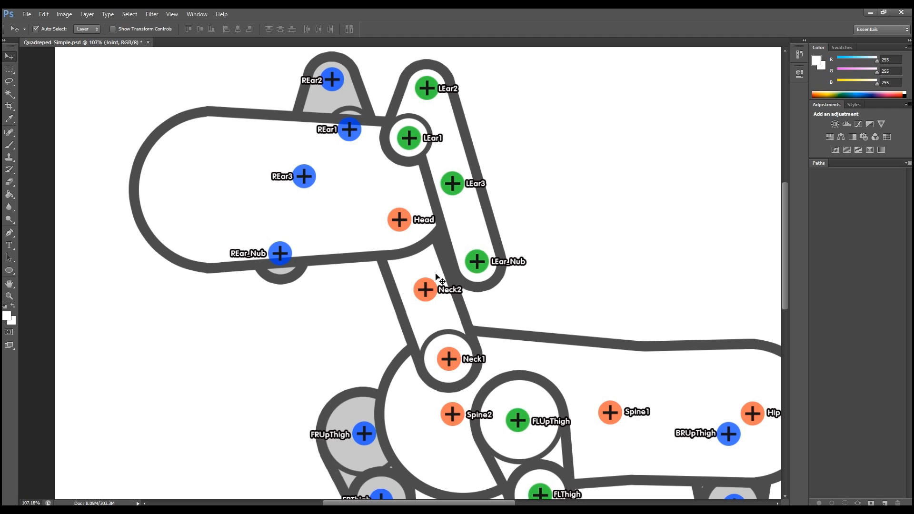
{"action": "mouse_move", "coordinate": [398, 202]}
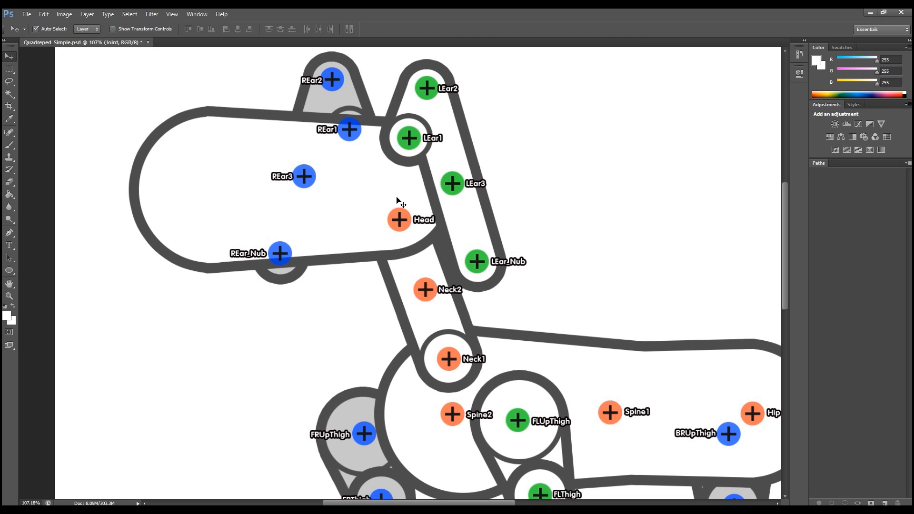
{"action": "mouse_move", "coordinate": [413, 236]}
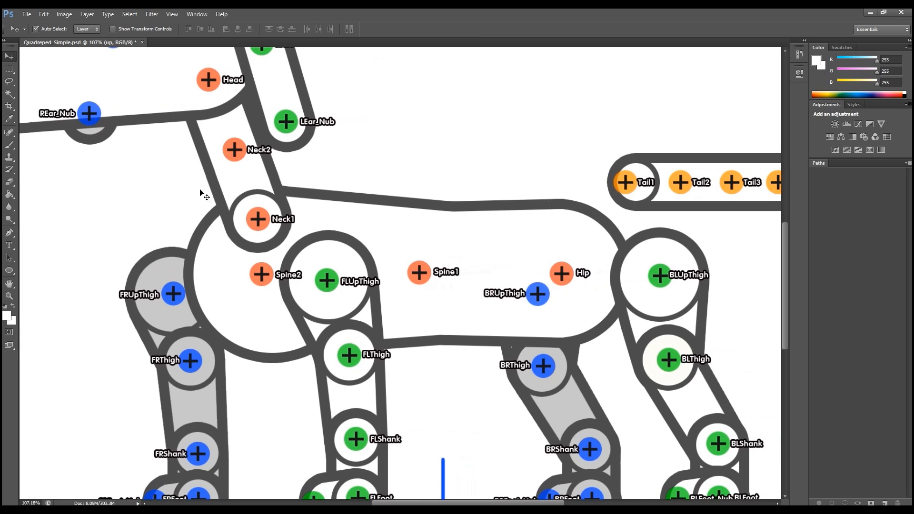
{"action": "mouse_move", "coordinate": [179, 289]}
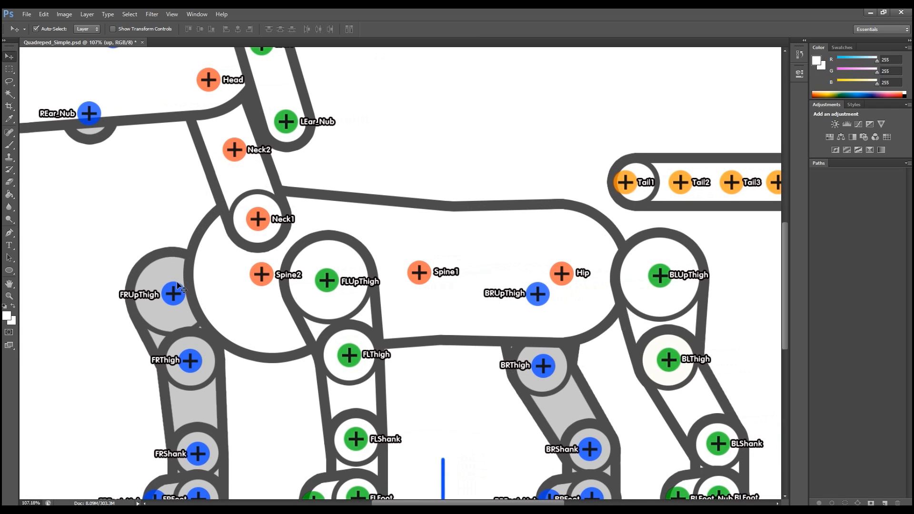
{"action": "mouse_move", "coordinate": [559, 256]}
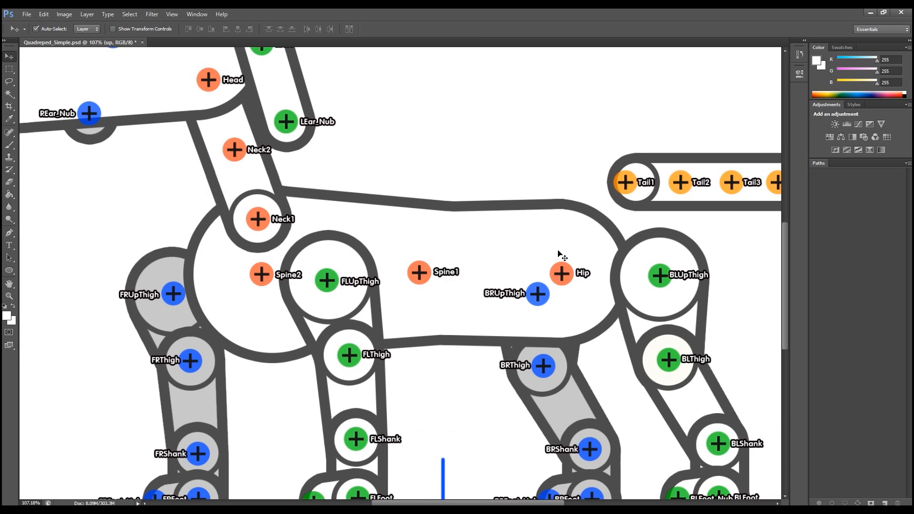
{"action": "mouse_move", "coordinate": [402, 298]}
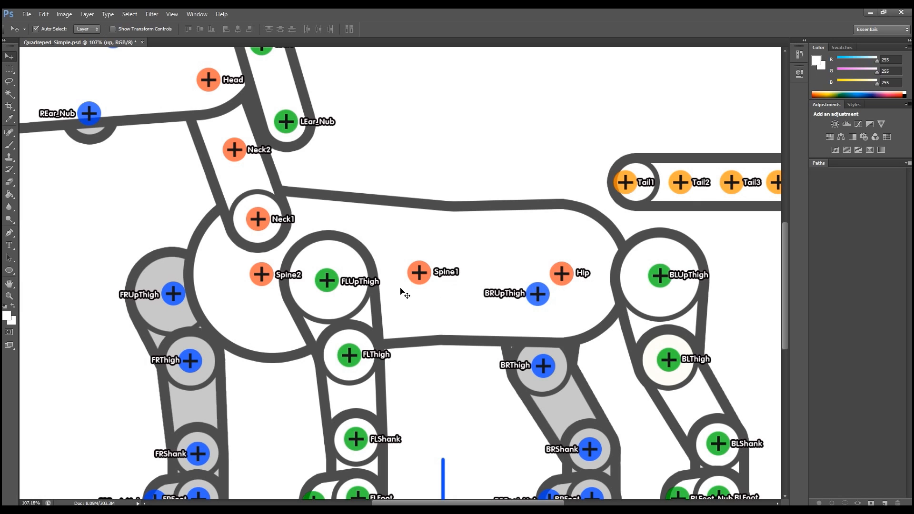
{"action": "mouse_move", "coordinate": [418, 290]}
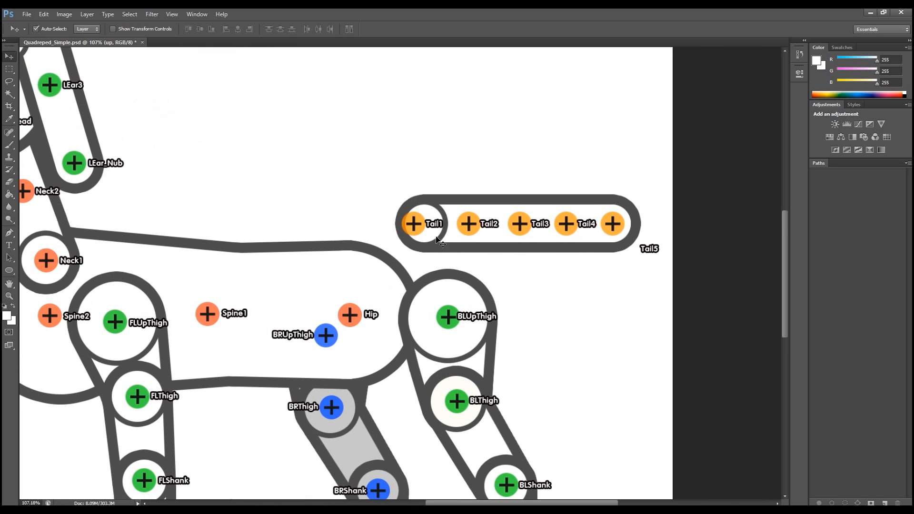
{"action": "mouse_move", "coordinate": [462, 231]}
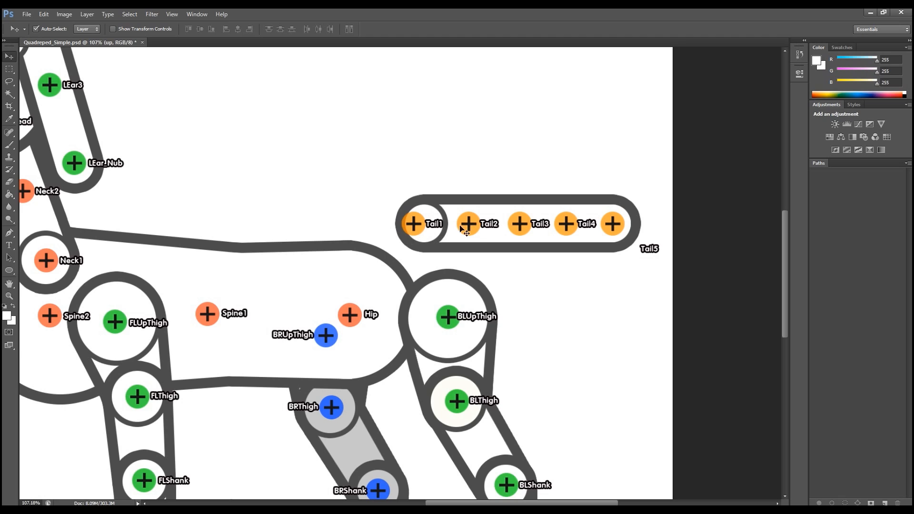
{"action": "mouse_move", "coordinate": [555, 223]}
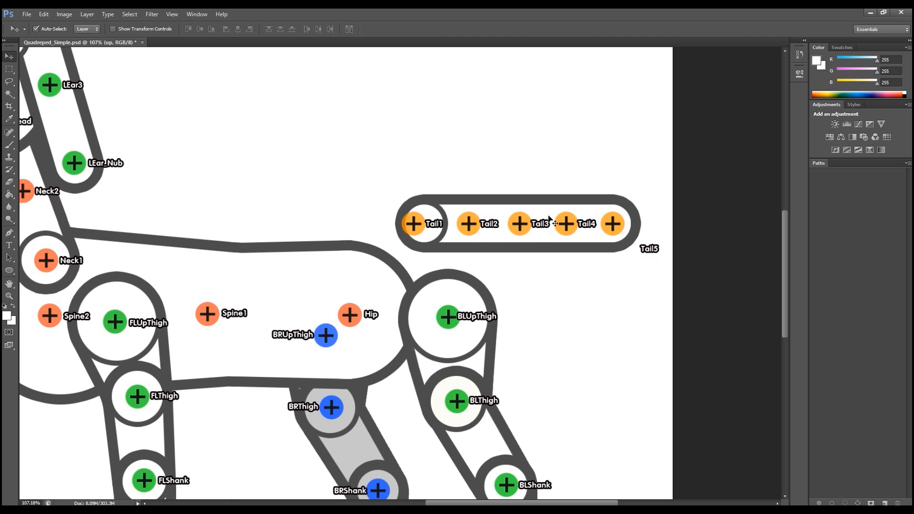
{"action": "mouse_move", "coordinate": [658, 256]}
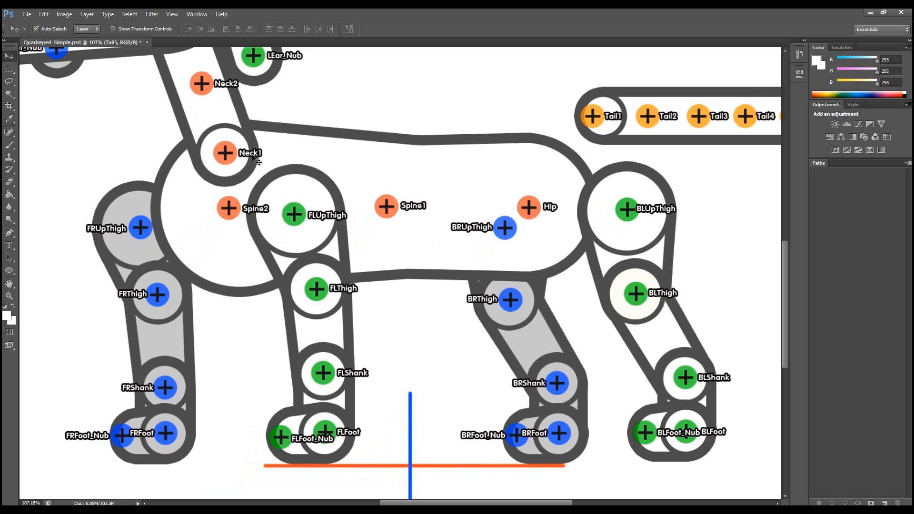
{"action": "mouse_move", "coordinate": [83, 280]}
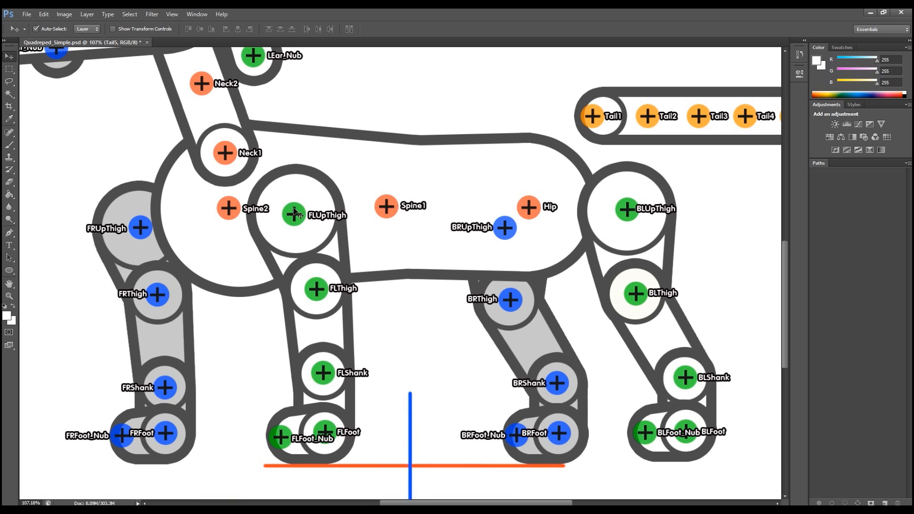
{"action": "mouse_move", "coordinate": [305, 223]}
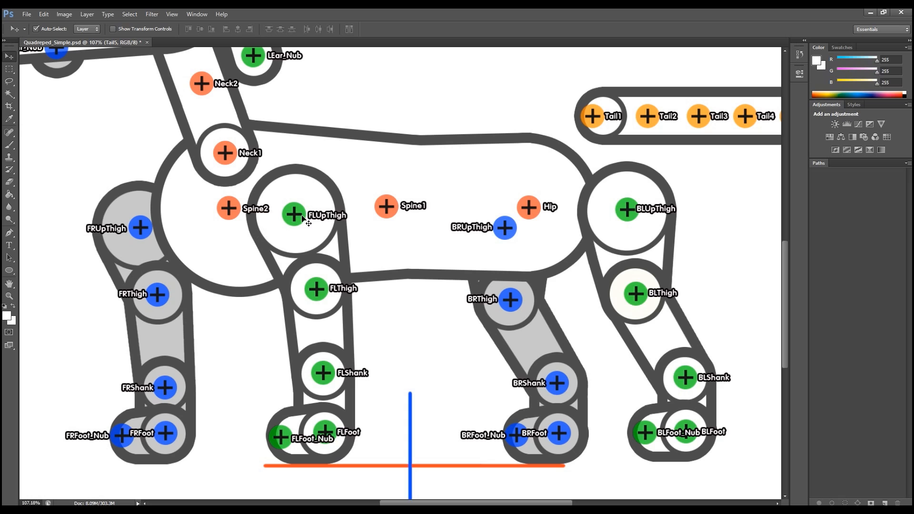
{"action": "mouse_move", "coordinate": [327, 303]}
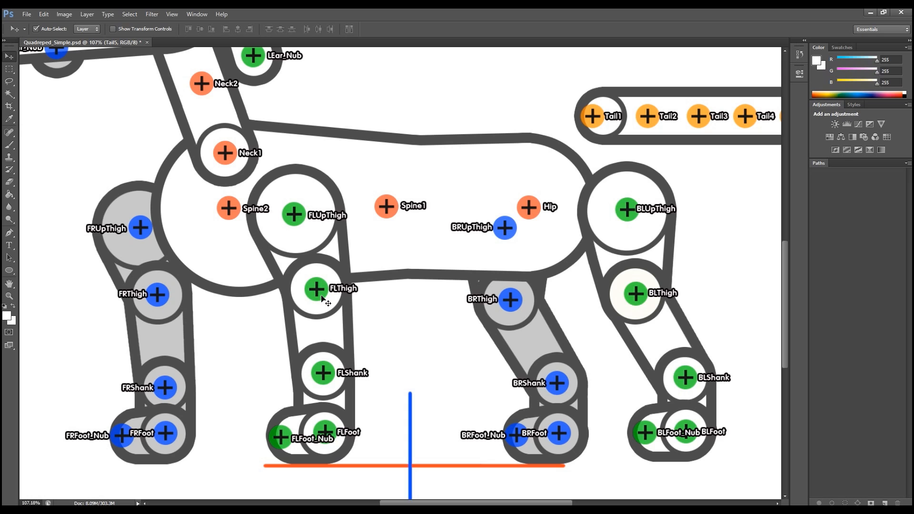
{"action": "mouse_move", "coordinate": [318, 290]}
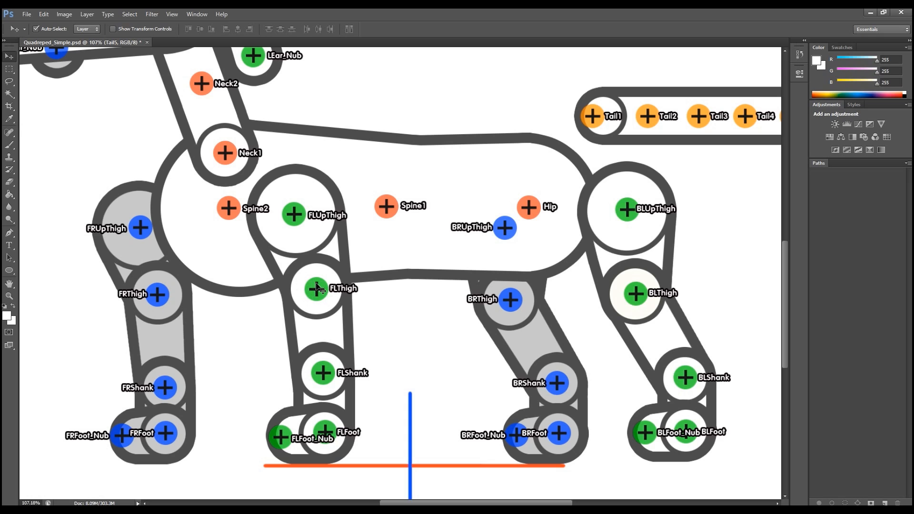
{"action": "mouse_move", "coordinate": [311, 375]}
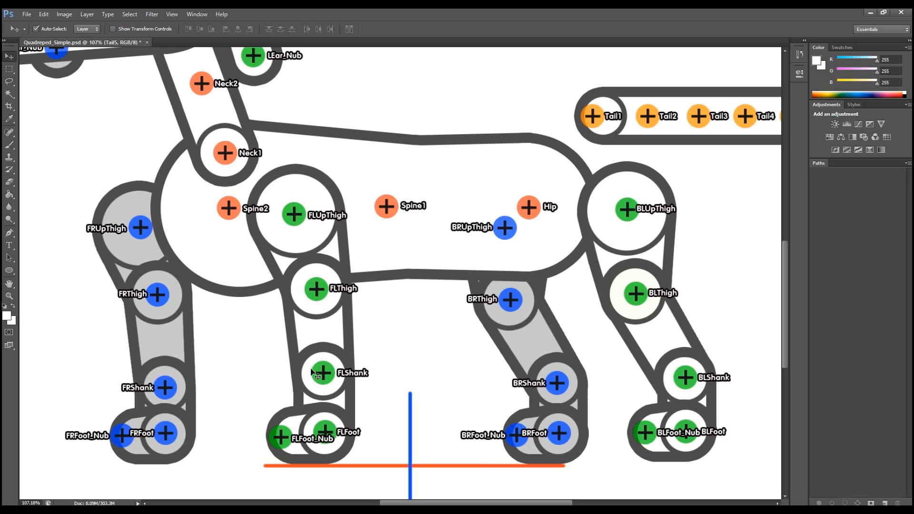
{"action": "mouse_move", "coordinate": [334, 379]}
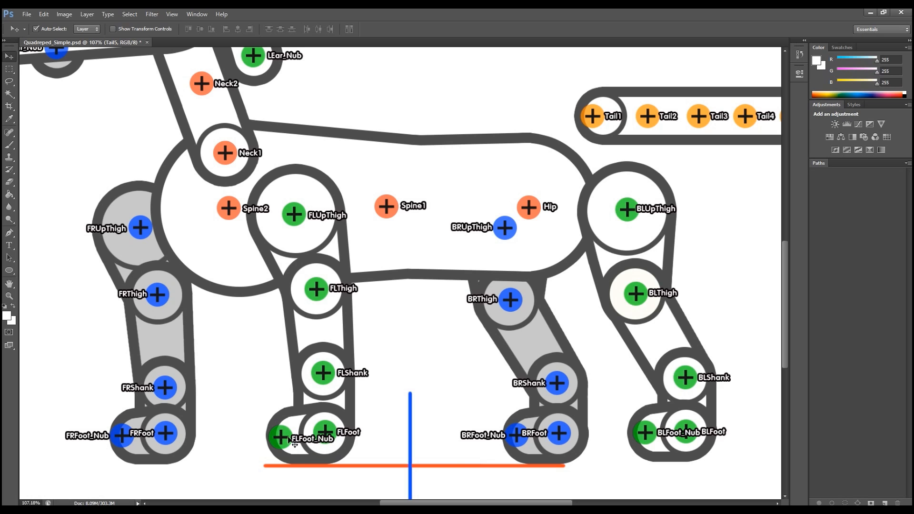
{"action": "mouse_move", "coordinate": [638, 224]}
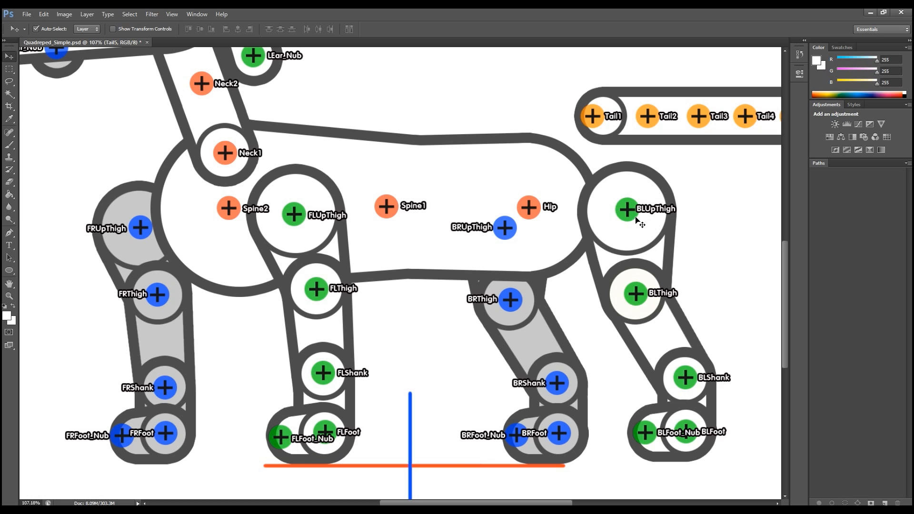
{"action": "mouse_move", "coordinate": [665, 216]}
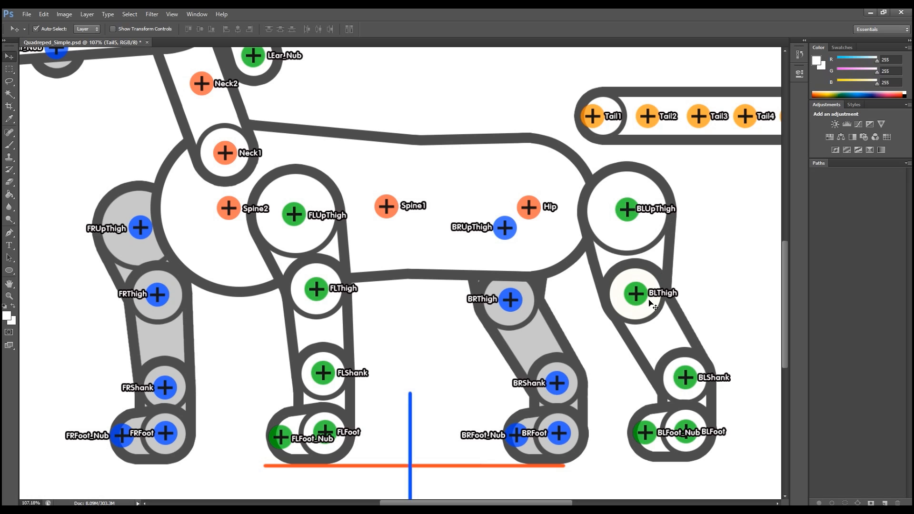
{"action": "mouse_move", "coordinate": [733, 389]}
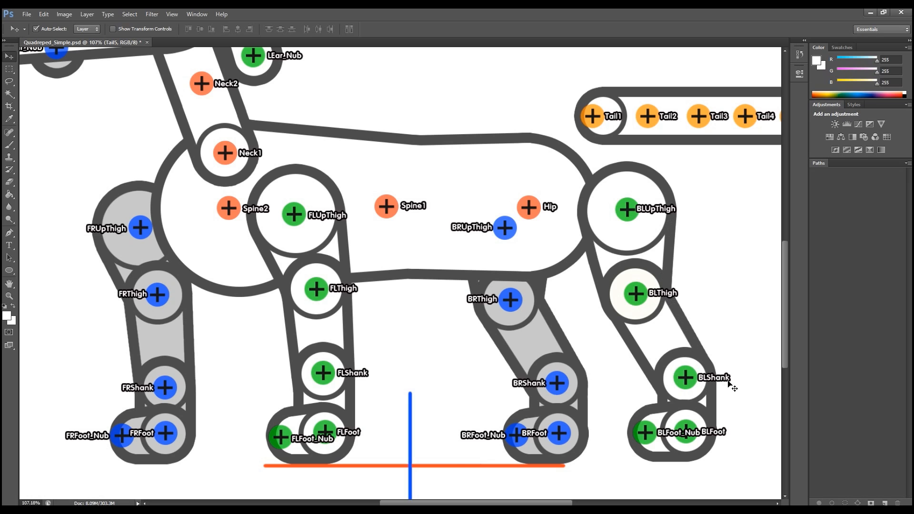
{"action": "mouse_move", "coordinate": [721, 437]}
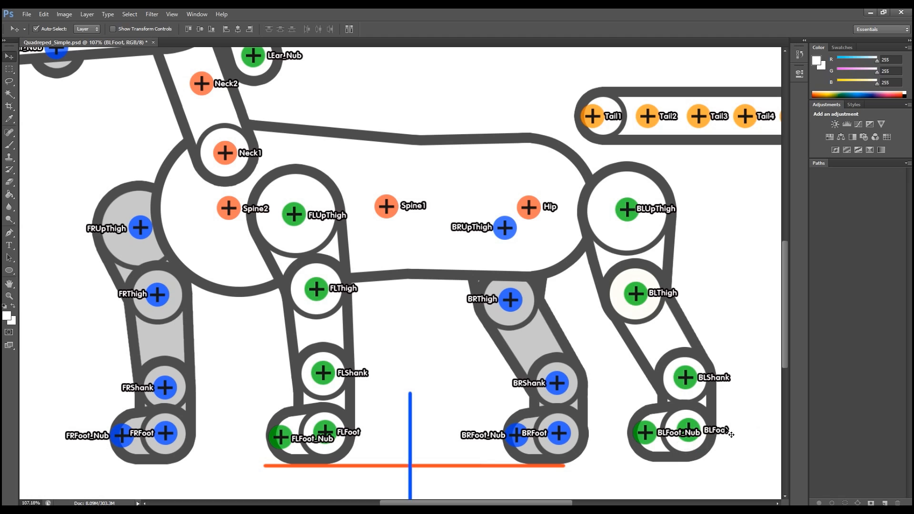
{"action": "mouse_move", "coordinate": [696, 443]}
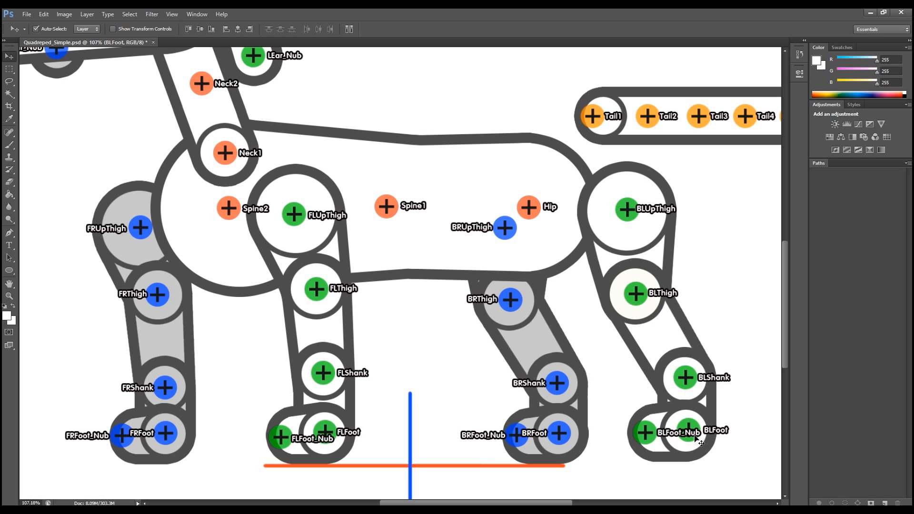
{"action": "mouse_move", "coordinate": [123, 220]}
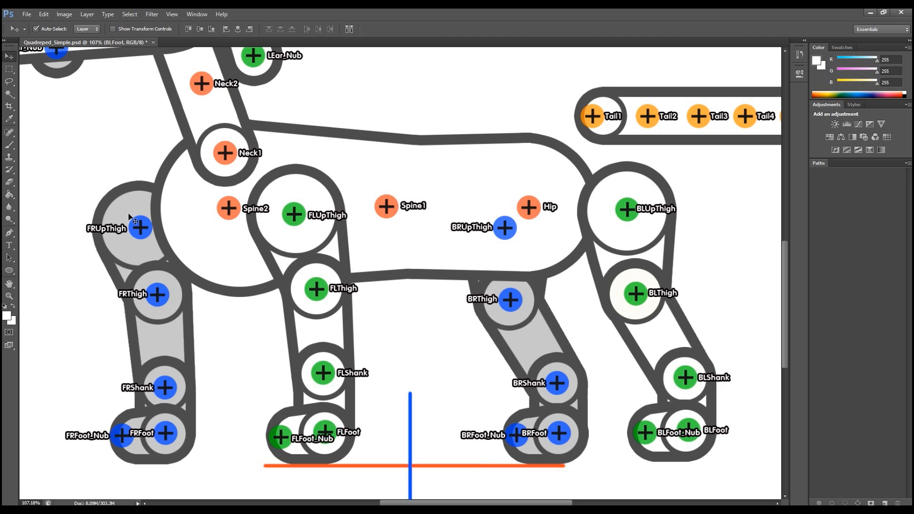
{"action": "mouse_move", "coordinate": [168, 218]}
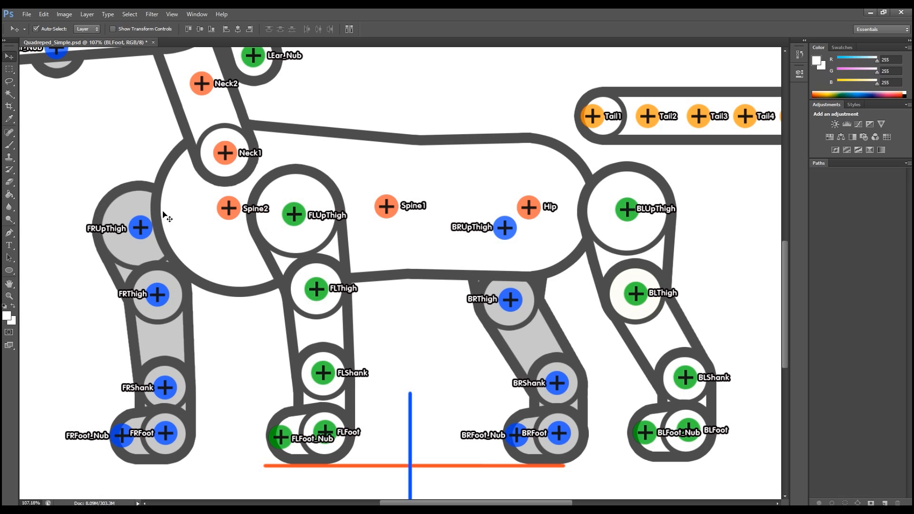
{"action": "mouse_move", "coordinate": [145, 229]}
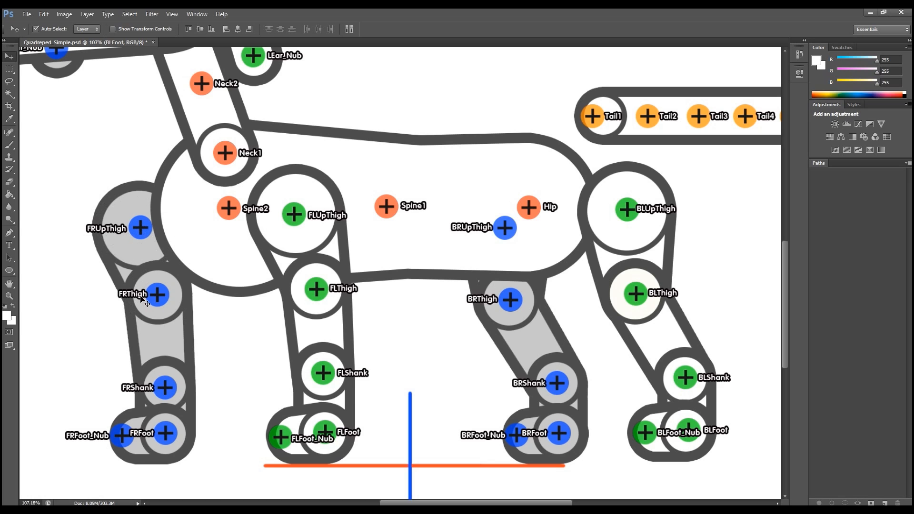
{"action": "mouse_move", "coordinate": [162, 398]}
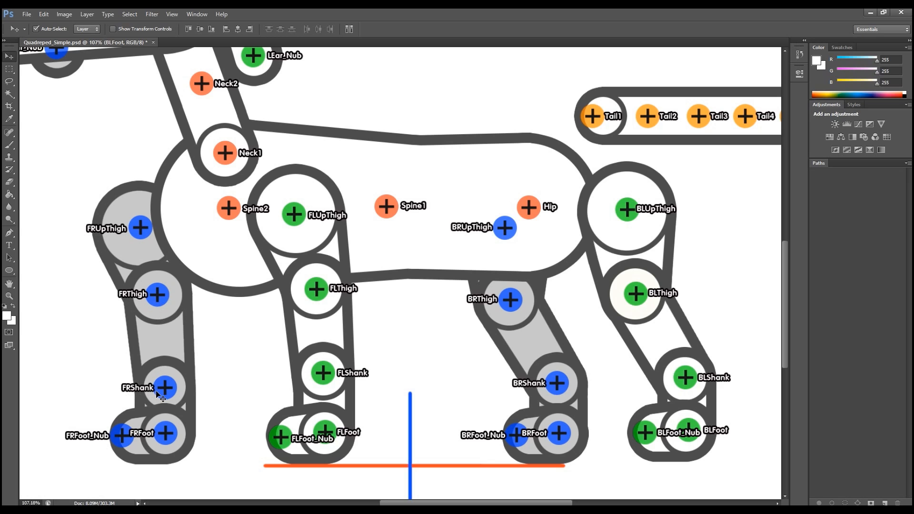
{"action": "mouse_move", "coordinate": [162, 444]}
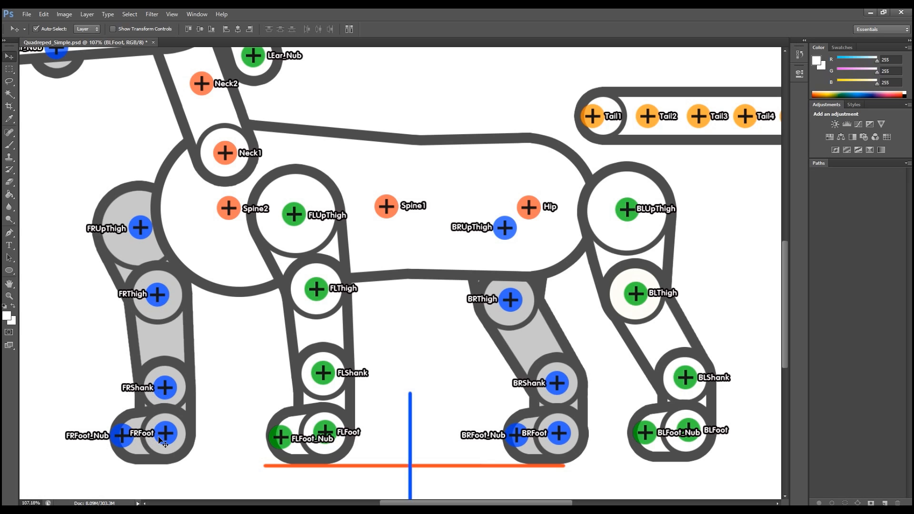
{"action": "mouse_move", "coordinate": [463, 290]}
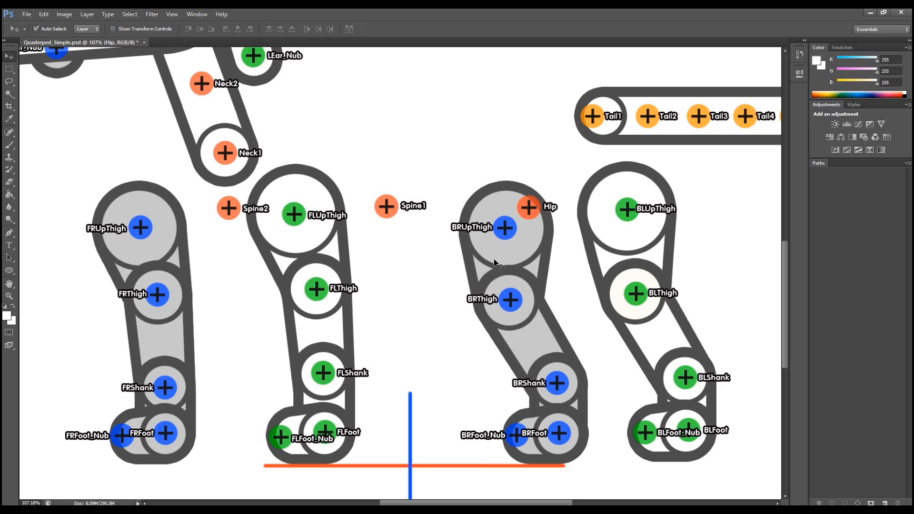
{"action": "mouse_move", "coordinate": [513, 267]}
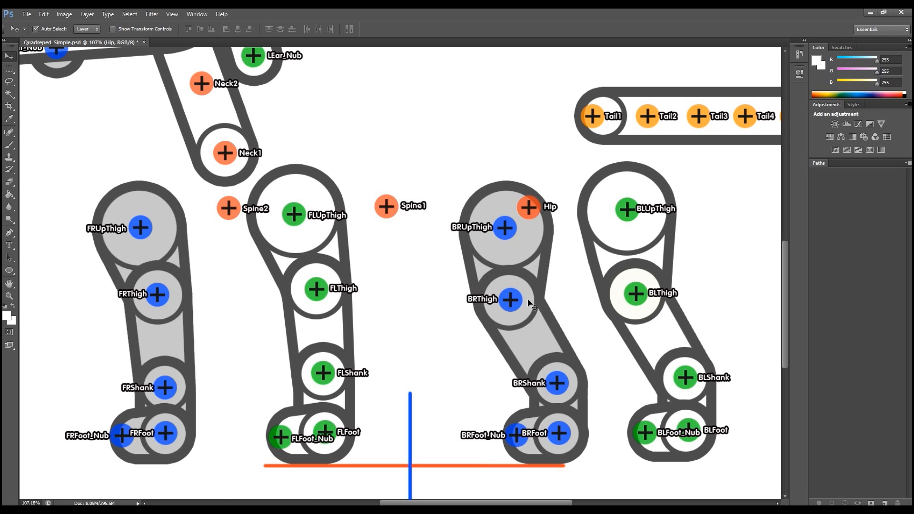
{"action": "mouse_move", "coordinate": [582, 405]}
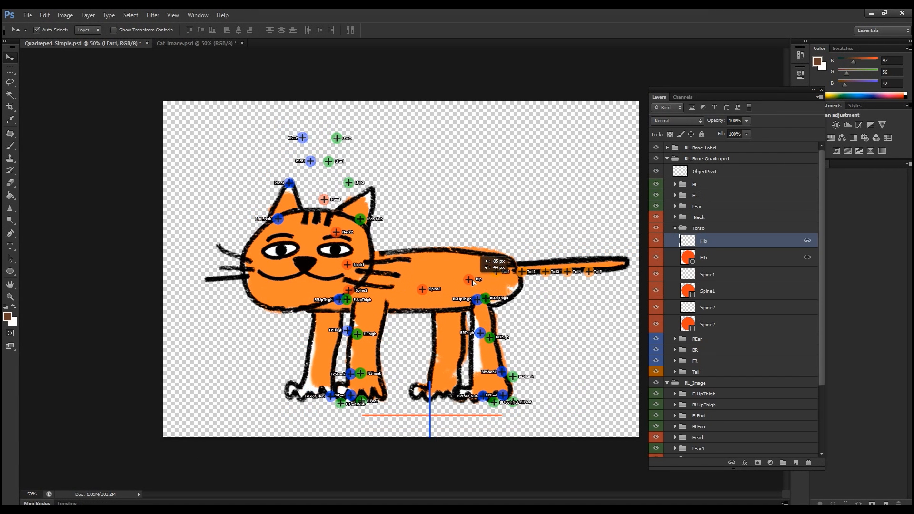
- Select and reposition the torso and tail joints, including Tail2, along the cat's tail
{"action": "left_click", "coordinate": [726, 291]}
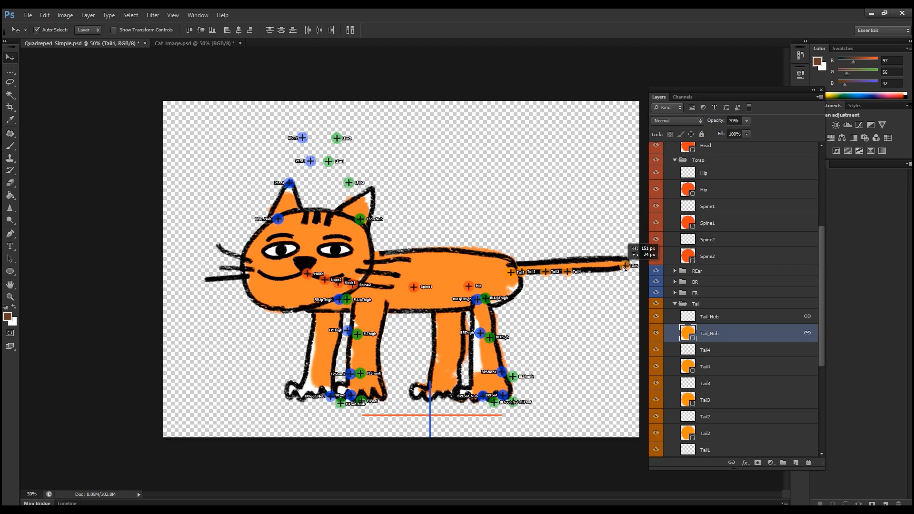
{"action": "left_click", "coordinate": [706, 366]}
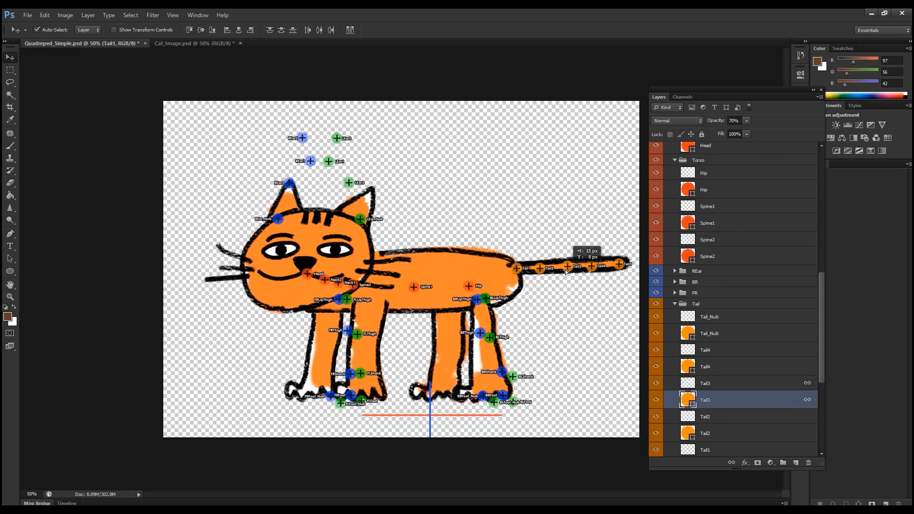
{"action": "left_click", "coordinate": [705, 433]}
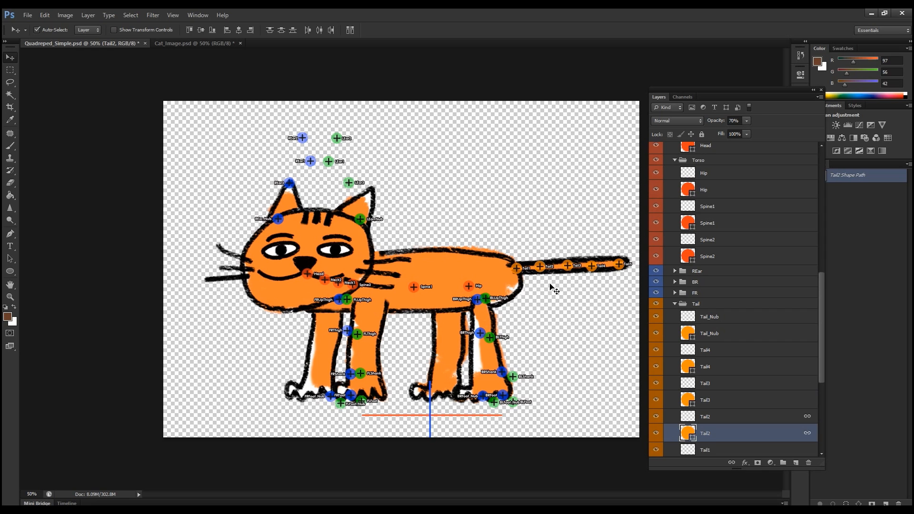
{"action": "mouse_move", "coordinate": [258, 111]}
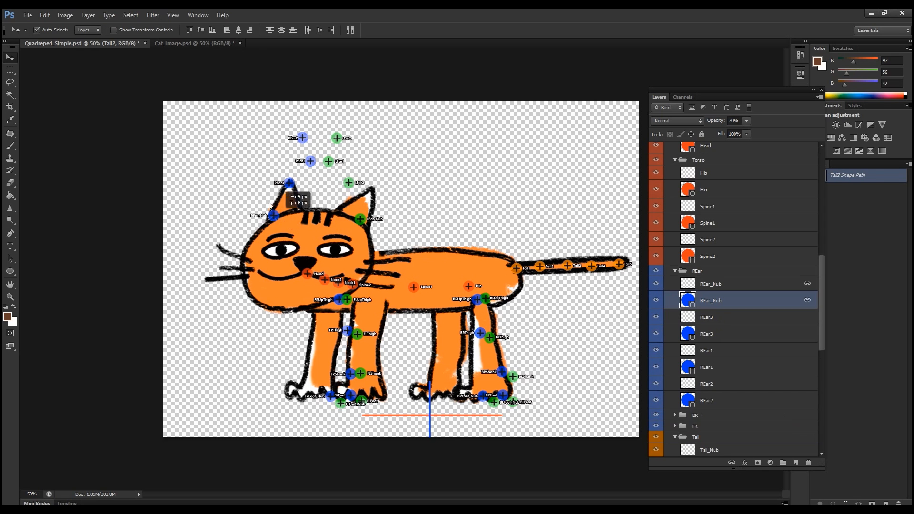
- Drag the right ear joints and the LEar joints, including LEar2, onto the cat's ears
{"action": "left_click", "coordinate": [734, 333]}
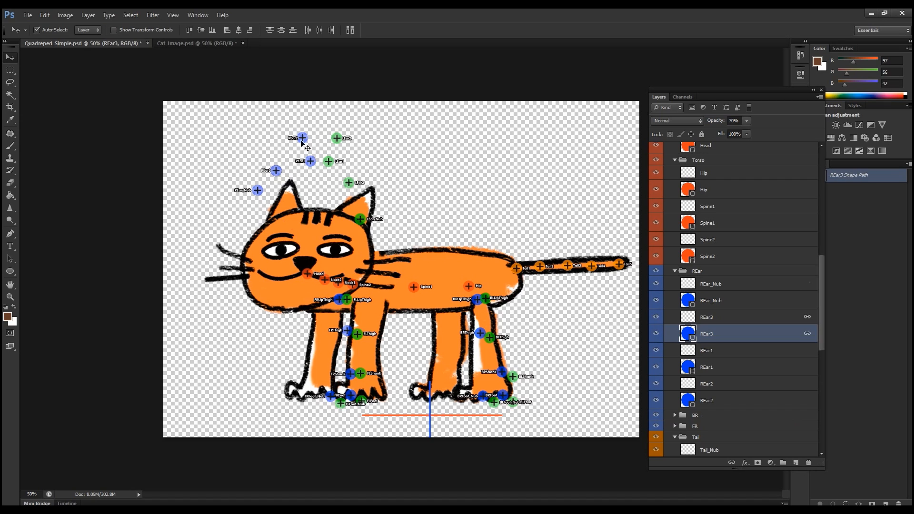
{"action": "mouse_move", "coordinate": [316, 170]}
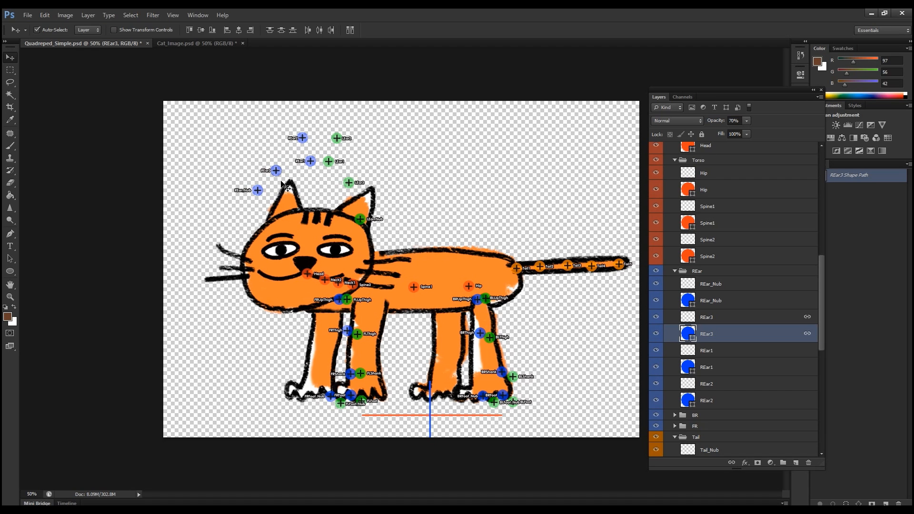
{"action": "mouse_move", "coordinate": [262, 195]}
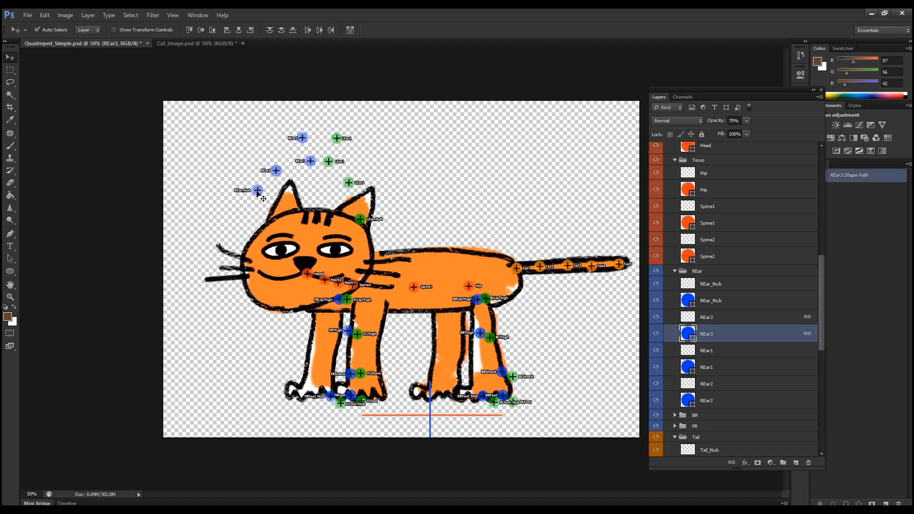
{"action": "left_click_drag", "start_coordinate": [257, 190], "coordinate": [229, 207]}
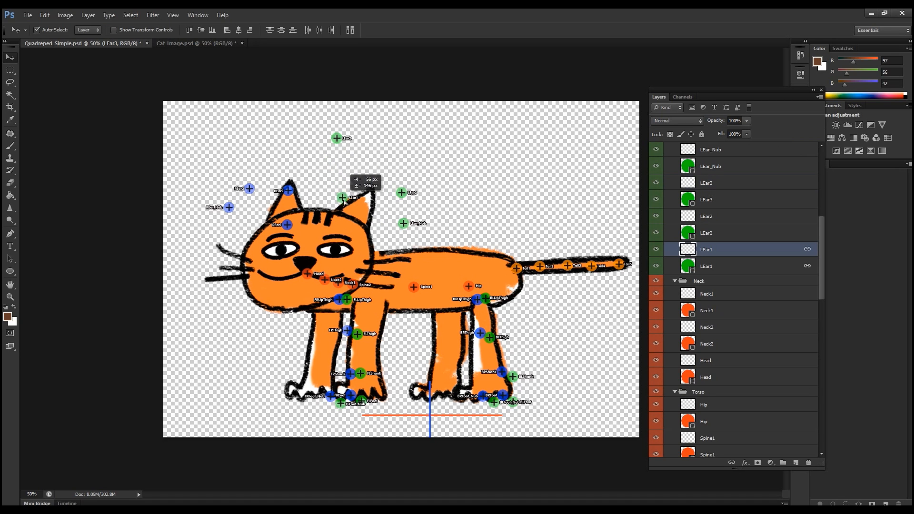
{"action": "left_click_drag", "start_coordinate": [341, 197], "coordinate": [348, 227]}
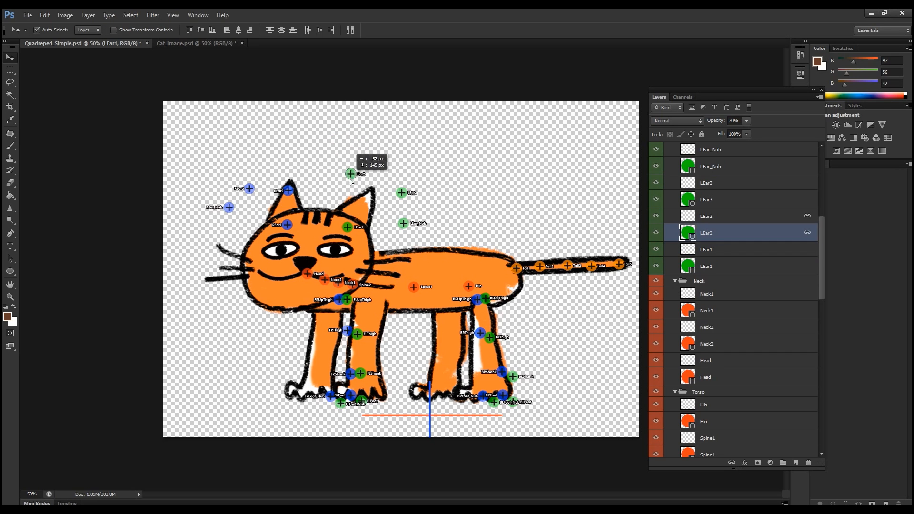
{"action": "left_click_drag", "start_coordinate": [350, 174], "coordinate": [367, 199]}
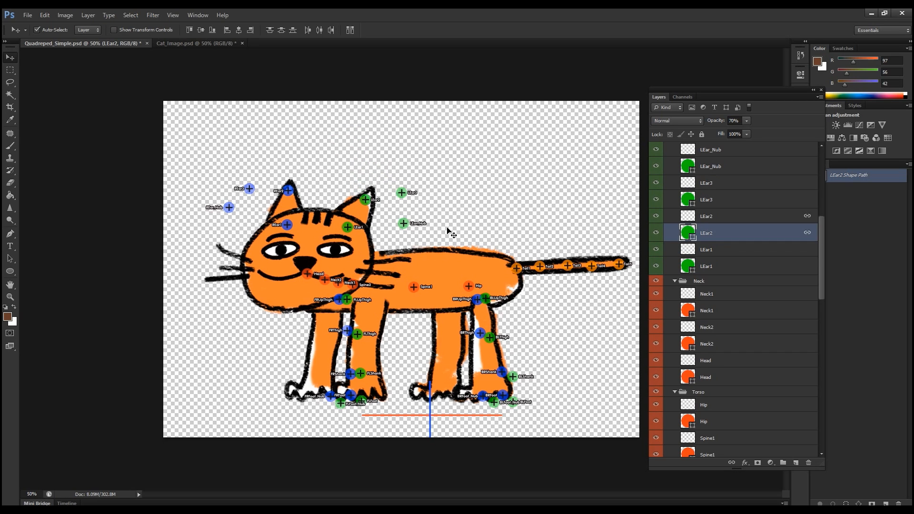
{"action": "mouse_move", "coordinate": [276, 209]}
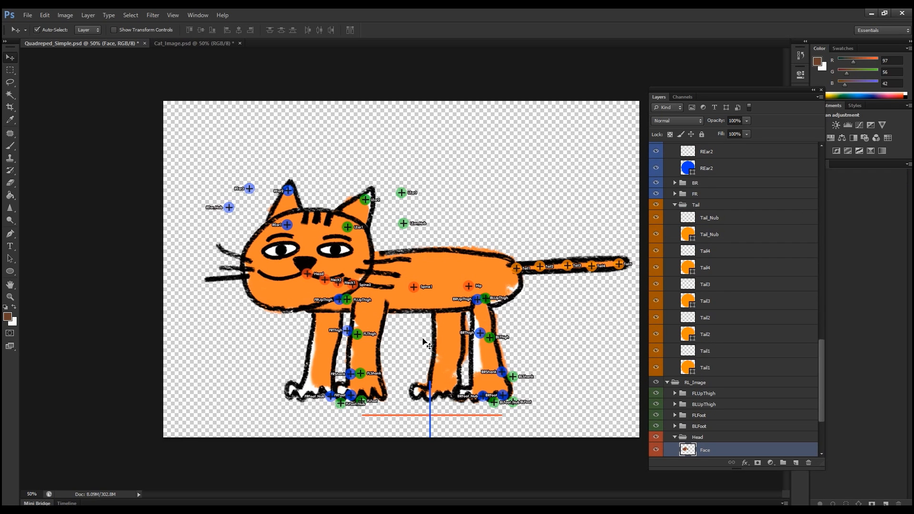
{"action": "left_click", "coordinate": [656, 450]}
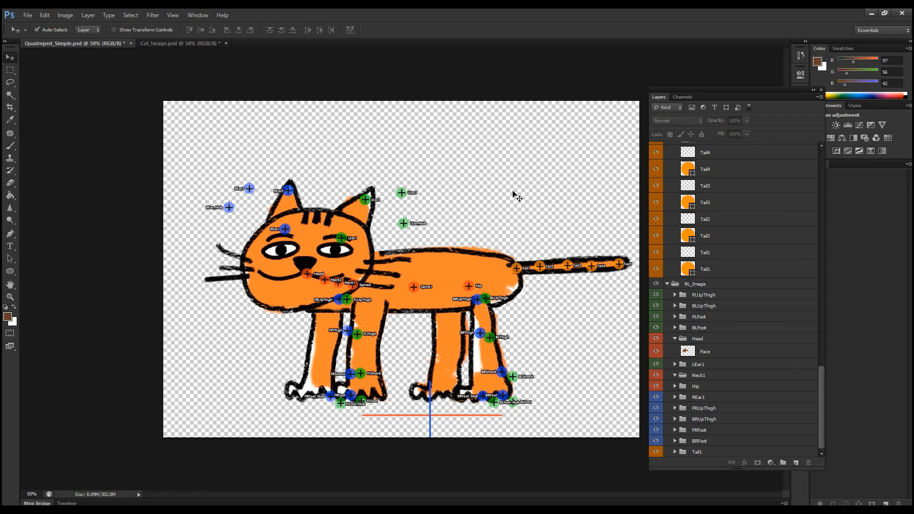
{"action": "mouse_move", "coordinate": [449, 303]}
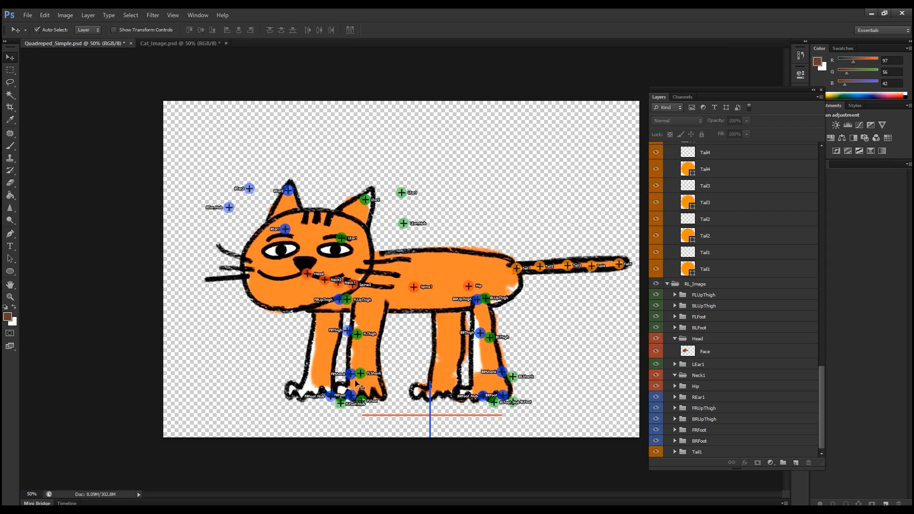
{"action": "mouse_move", "coordinate": [486, 307]}
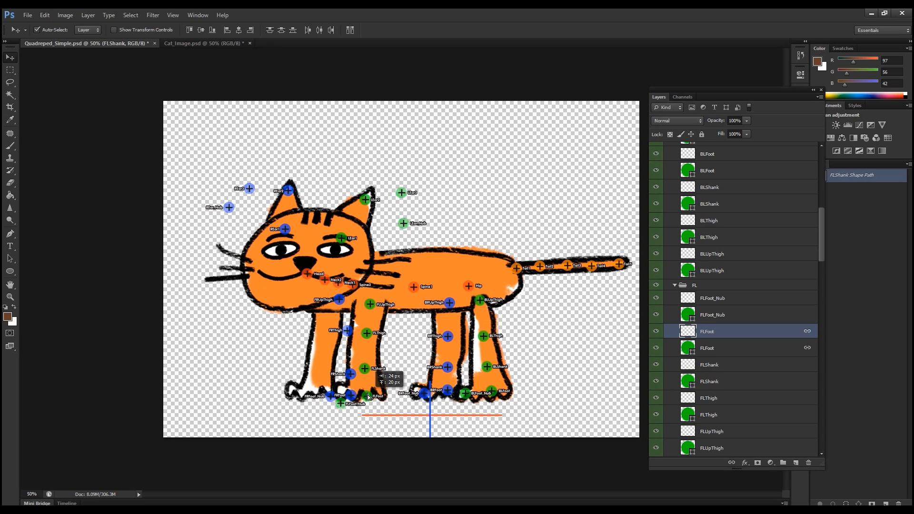
- Select front leg joints, including a front right one, to align them down the legs
{"action": "left_click", "coordinate": [712, 314]}
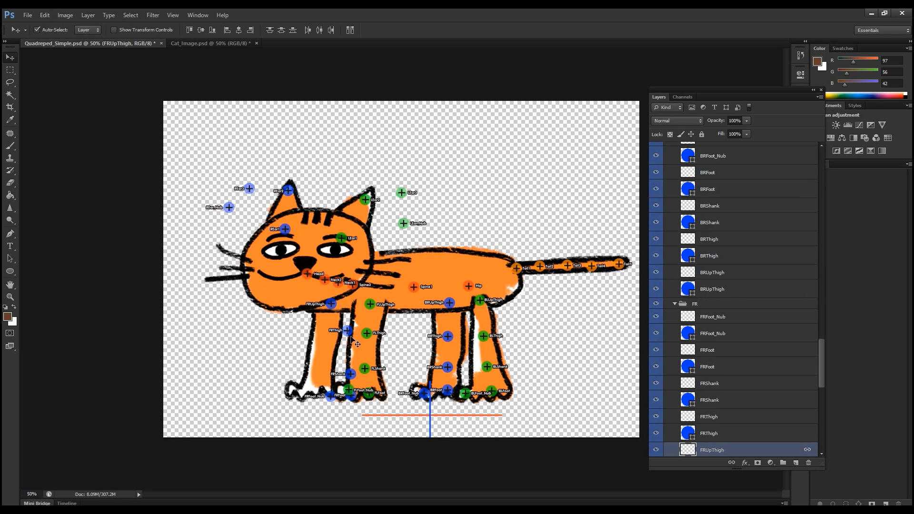
{"action": "left_click", "coordinate": [709, 433]}
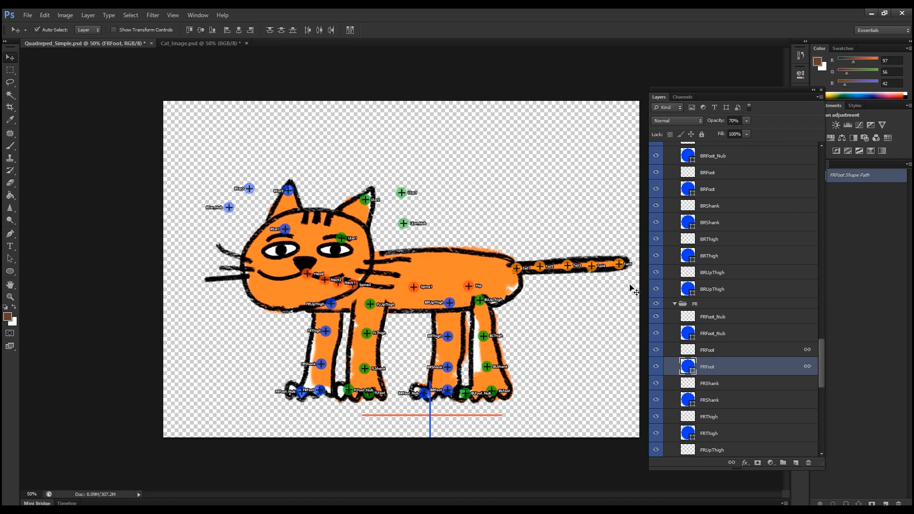
{"action": "mouse_move", "coordinate": [578, 323]}
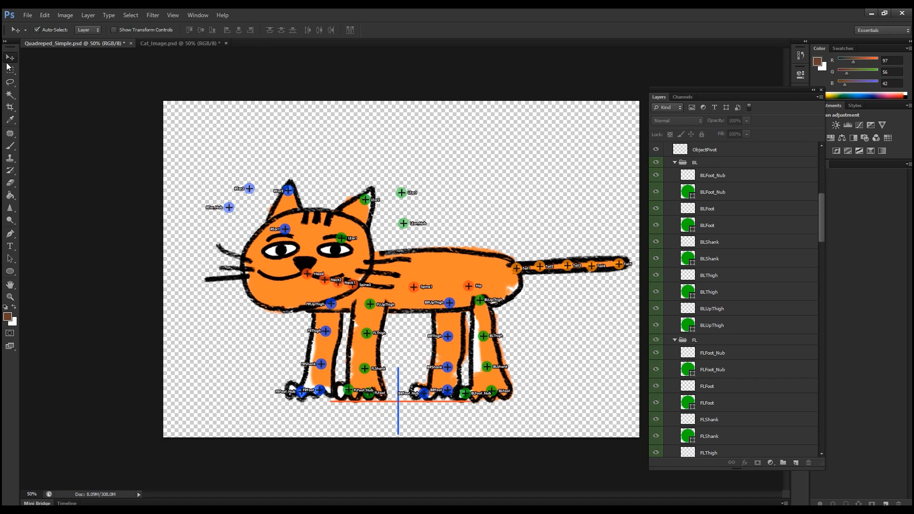
- Save As Quadreped_Simple_1.psd one level up in the combine folder
{"action": "left_click", "coordinate": [30, 16]}
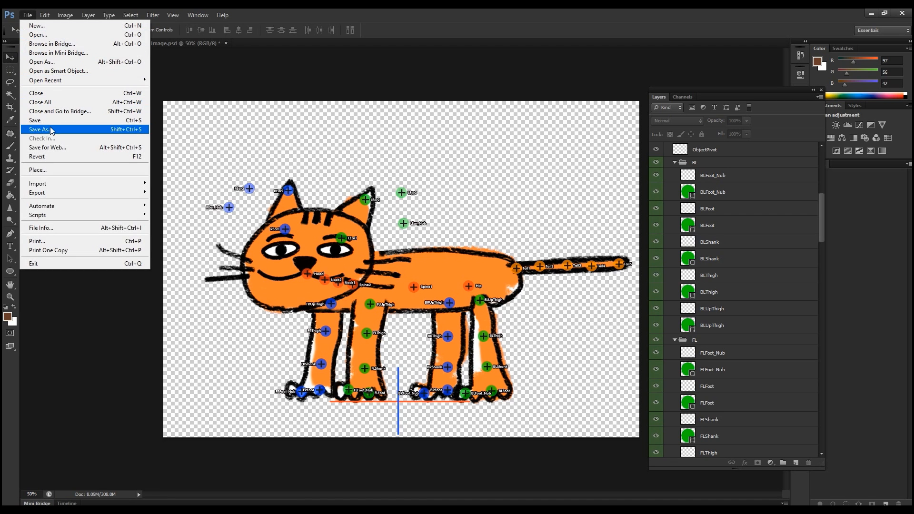
{"action": "left_click", "coordinate": [40, 129]}
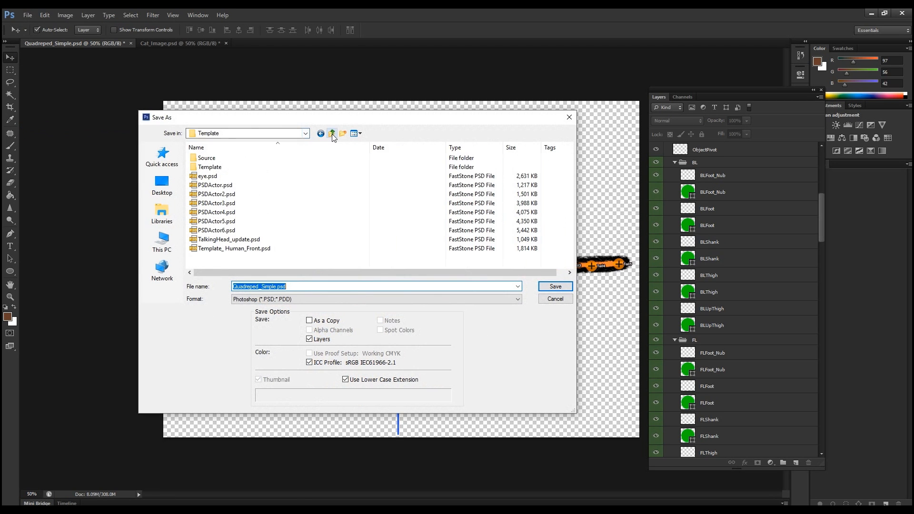
{"action": "left_click", "coordinate": [332, 134]}
{"action": "type", "text": "_1"}
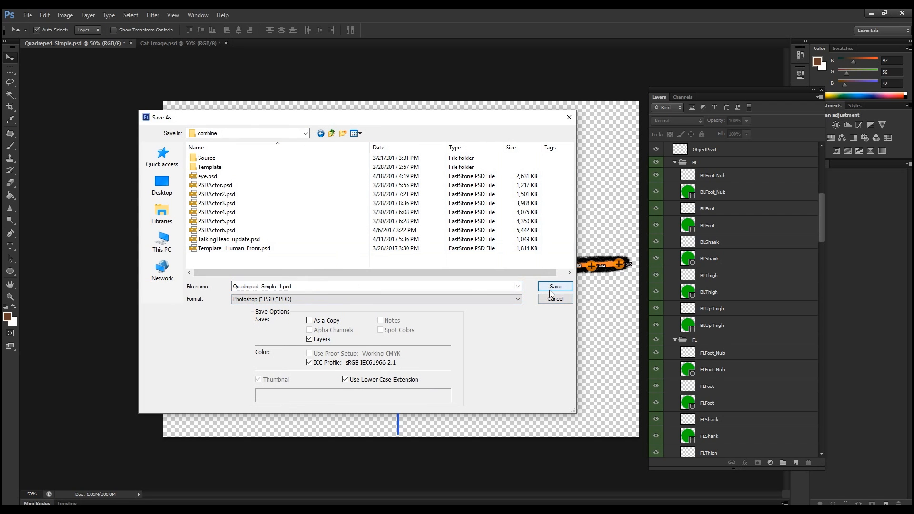
{"action": "left_click", "coordinate": [555, 286]}
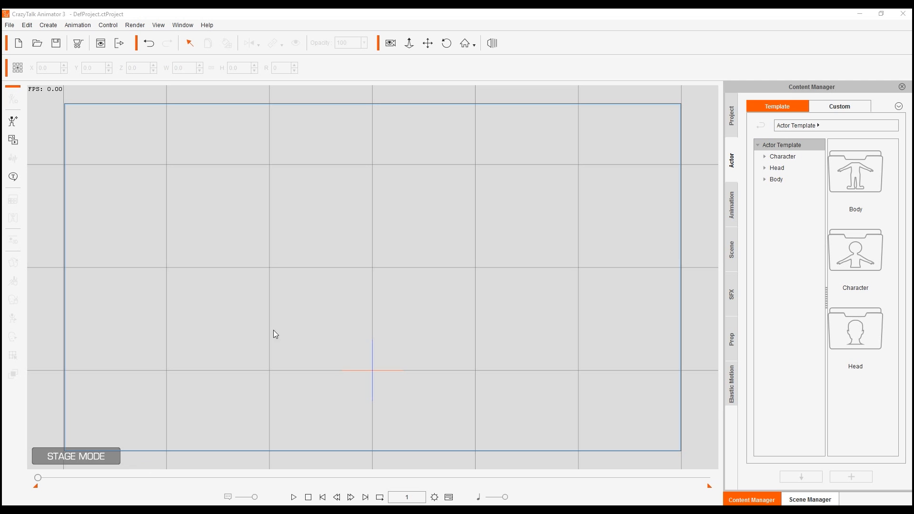
{"action": "mouse_move", "coordinate": [325, 272]}
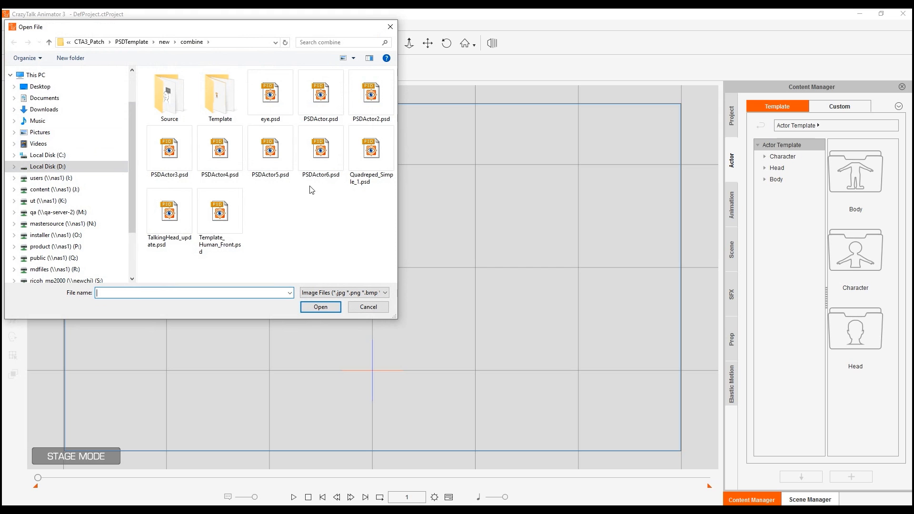
- Select Quadreped_Simple_1.psd in the Open File dialog and open it for import
{"action": "left_click", "coordinate": [371, 148]}
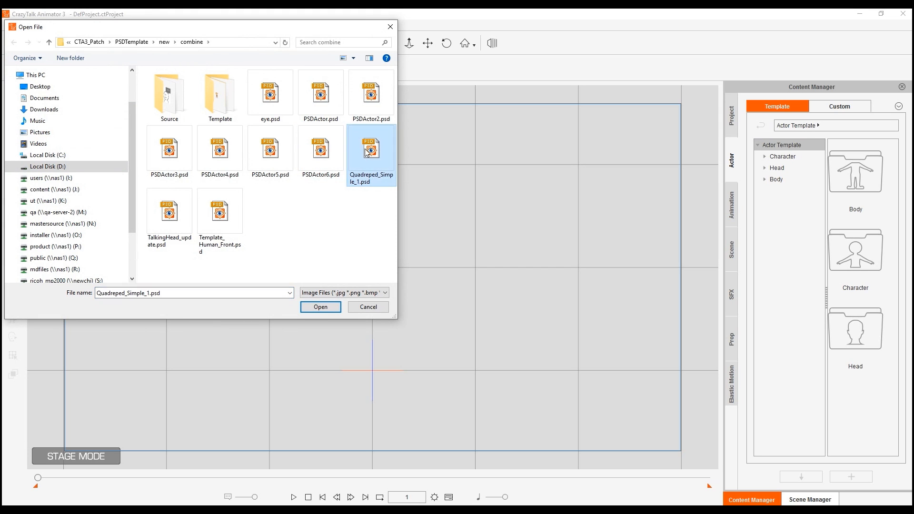
{"action": "left_click", "coordinate": [320, 307]}
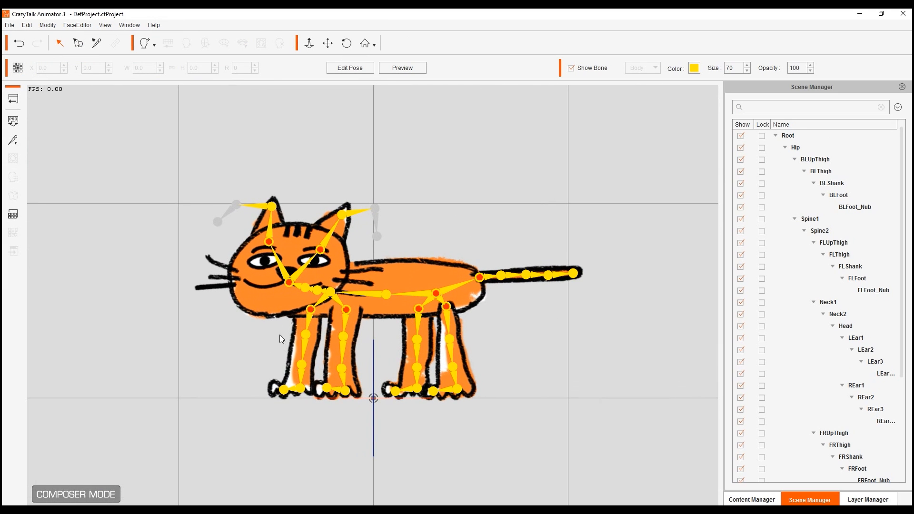
{"action": "mouse_move", "coordinate": [487, 263]}
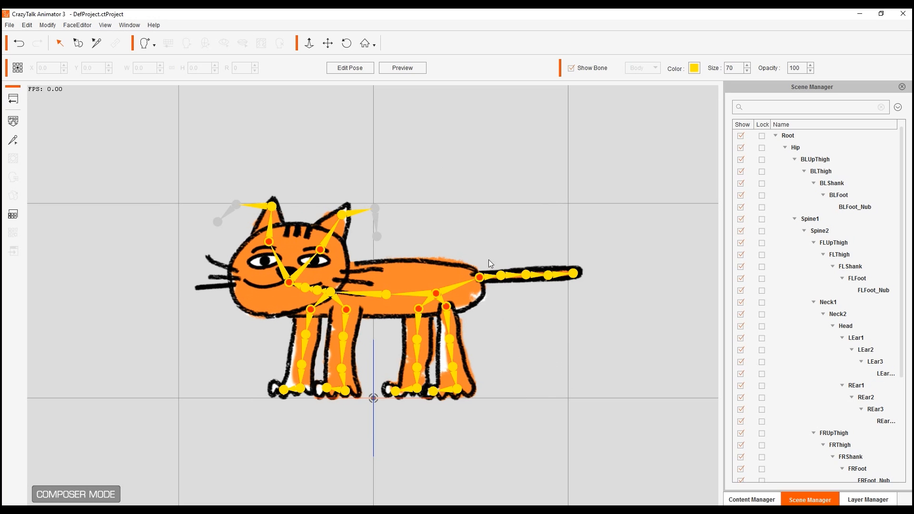
- Preview the rig by bending the head, tail, front leg and back leg, then finish
{"action": "left_click", "coordinate": [340, 214]}
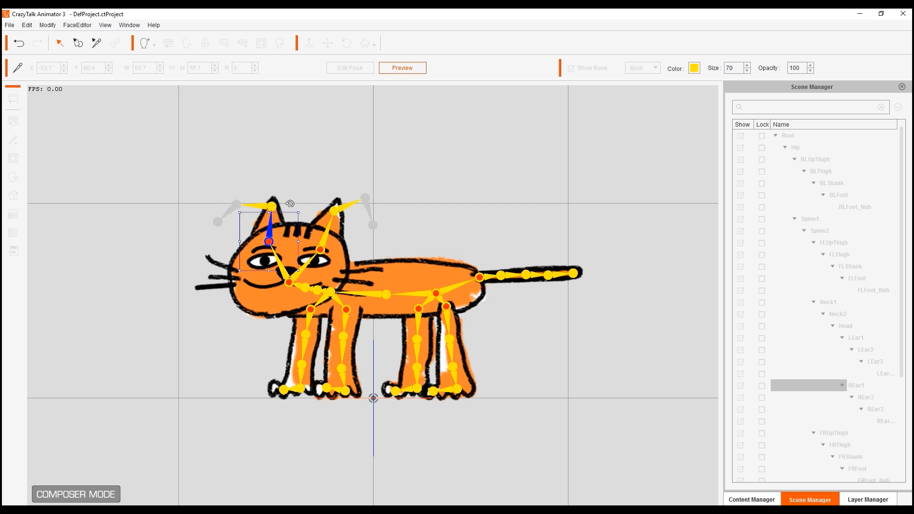
{"action": "left_click_drag", "start_coordinate": [268, 234], "coordinate": [306, 271]}
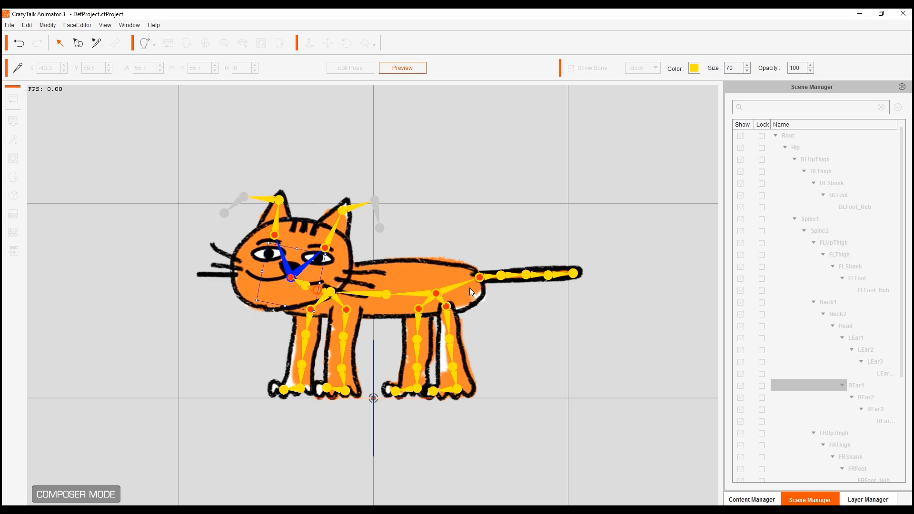
{"action": "left_click_drag", "start_coordinate": [574, 273], "coordinate": [554, 262]}
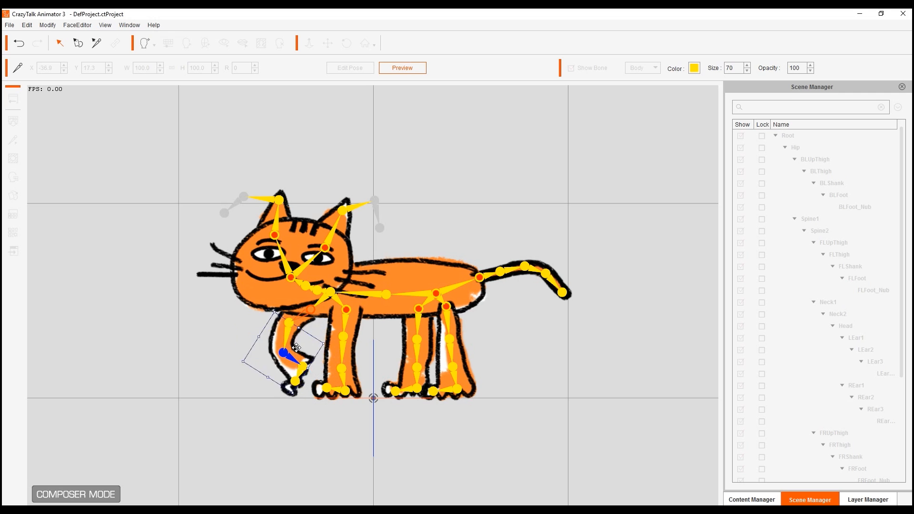
{"action": "left_click_drag", "start_coordinate": [293, 351], "coordinate": [324, 366]}
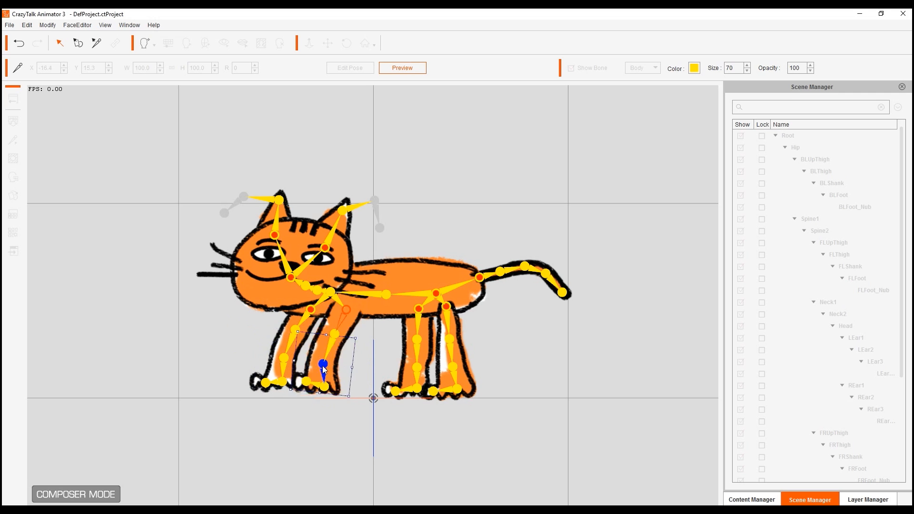
{"action": "left_click_drag", "start_coordinate": [323, 365], "coordinate": [417, 366]}
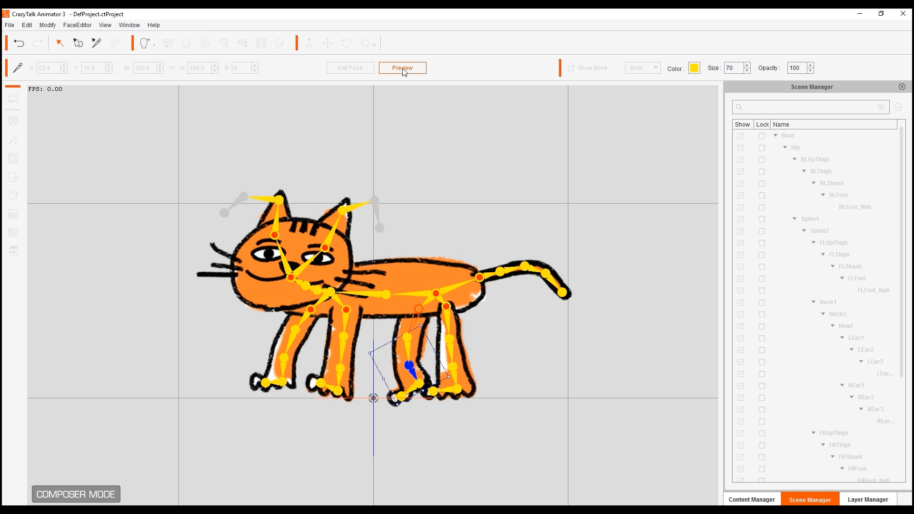
{"action": "left_click", "coordinate": [402, 67]}
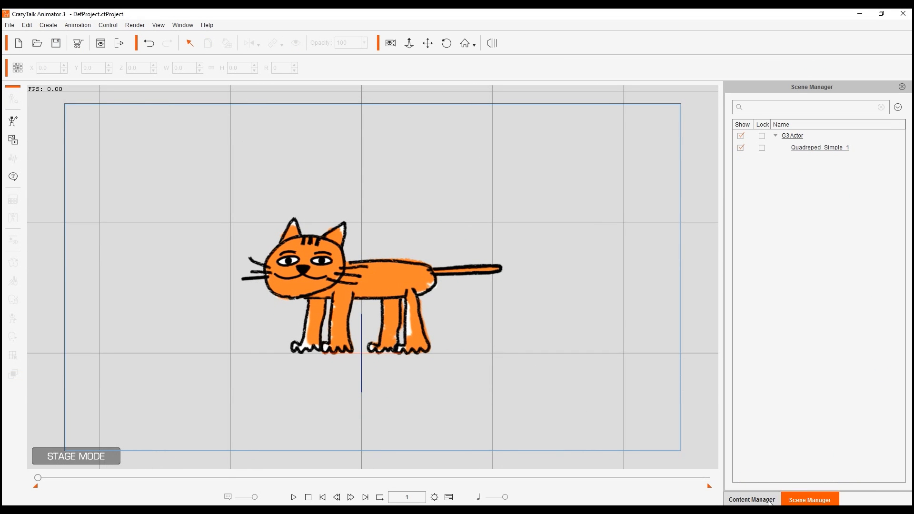
- Apply the Cat Walk(2L) motion from the G3 Animals motion library and play it
{"action": "left_click", "coordinate": [751, 513]}
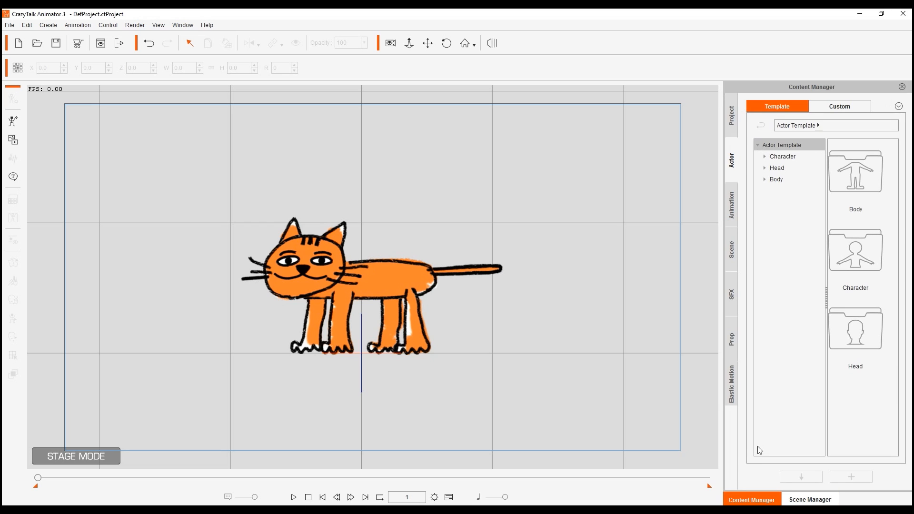
{"action": "left_click", "coordinate": [731, 203]}
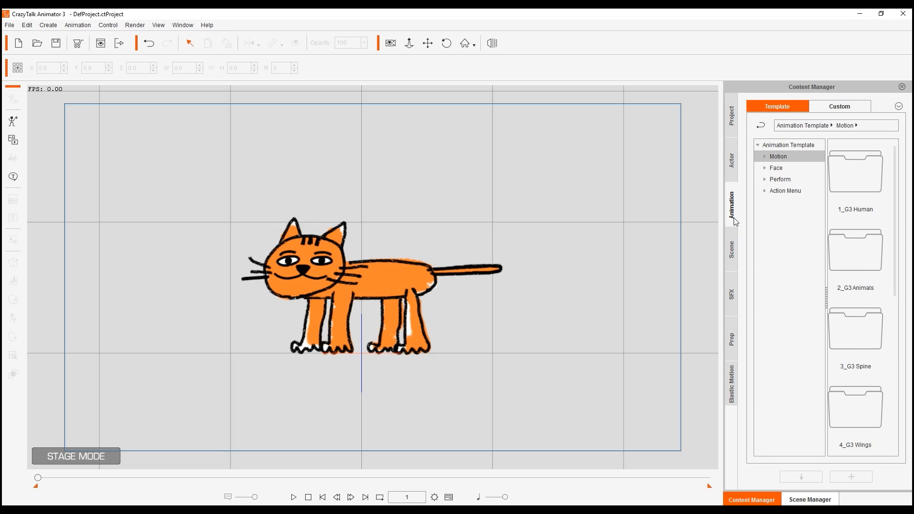
{"action": "left_click", "coordinate": [765, 156]}
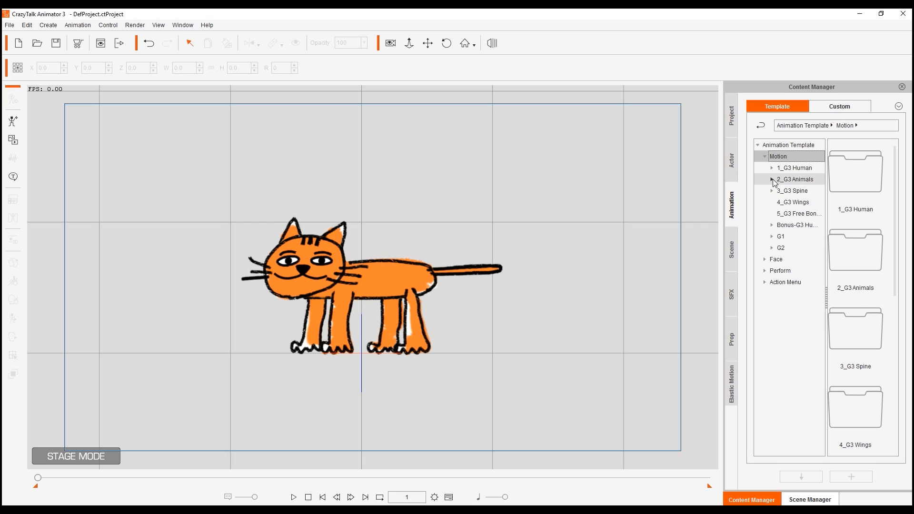
{"action": "left_click", "coordinate": [773, 180]}
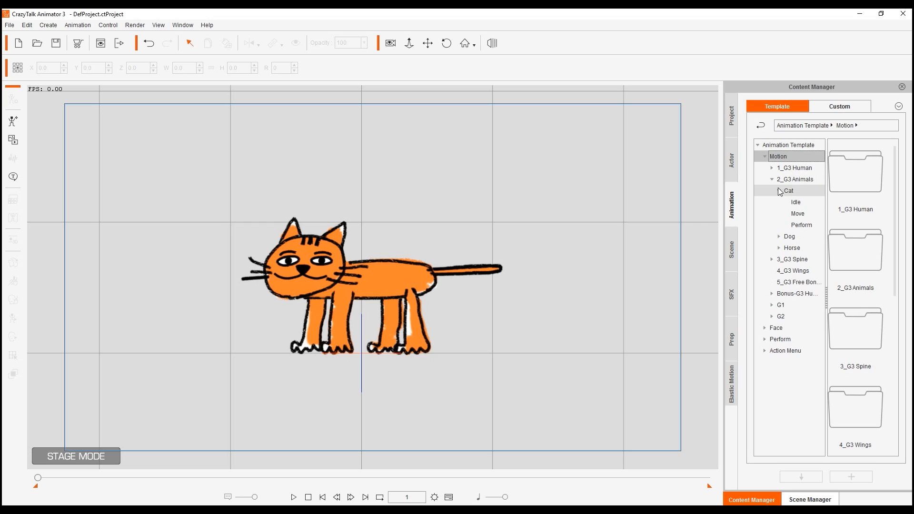
{"action": "left_click", "coordinate": [797, 213]}
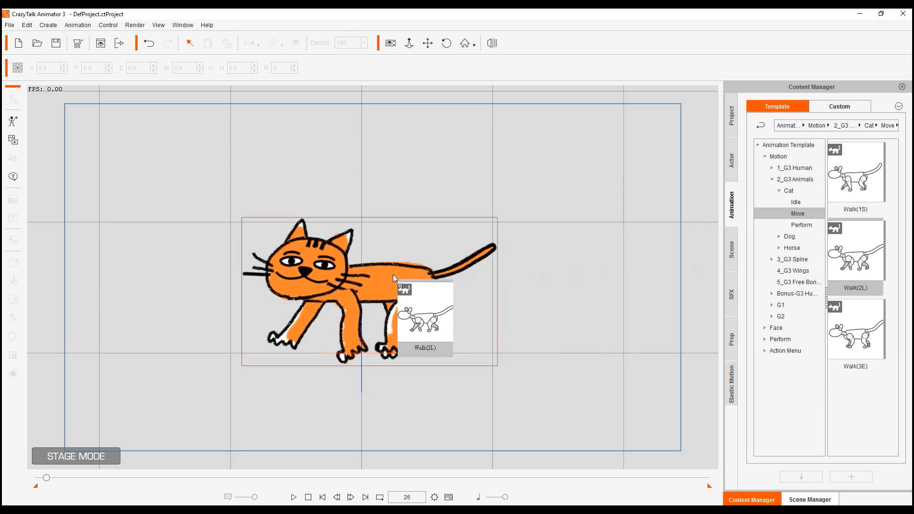
{"action": "left_click", "coordinate": [293, 497]}
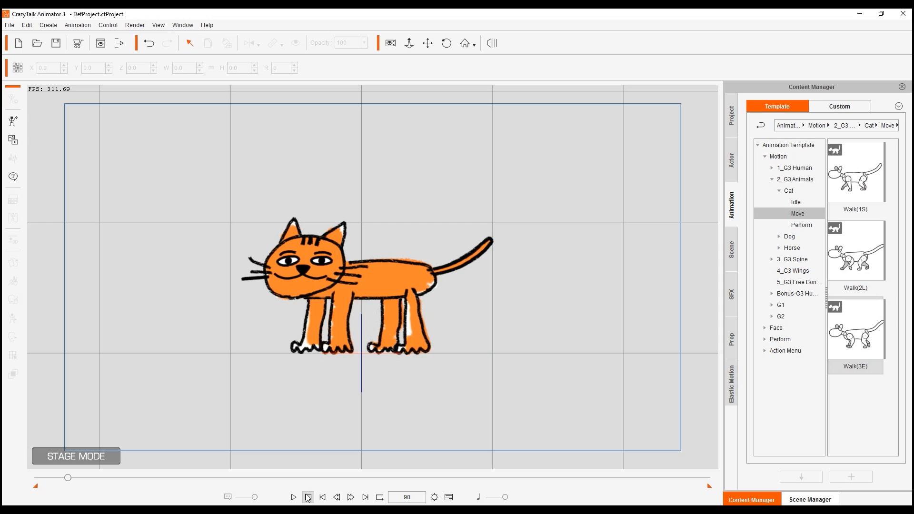
{"action": "left_click", "coordinate": [294, 497]}
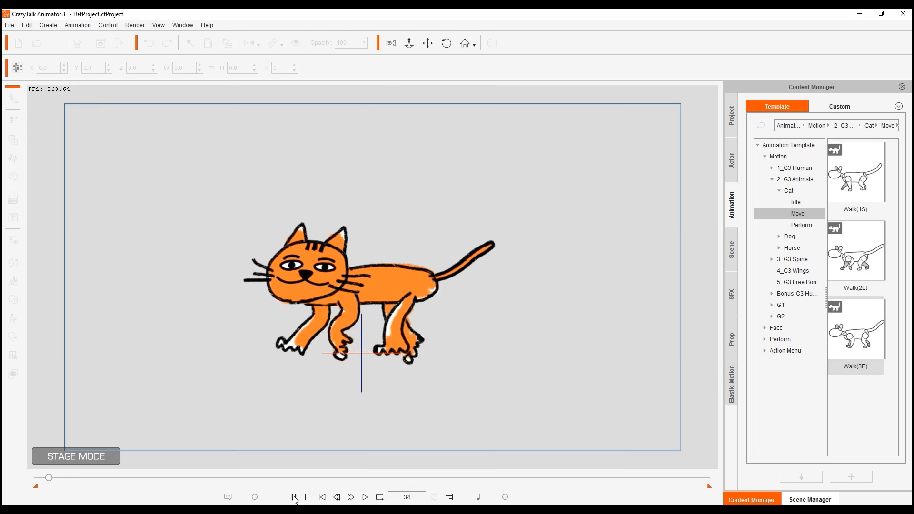
{"action": "left_click", "coordinate": [294, 497]}
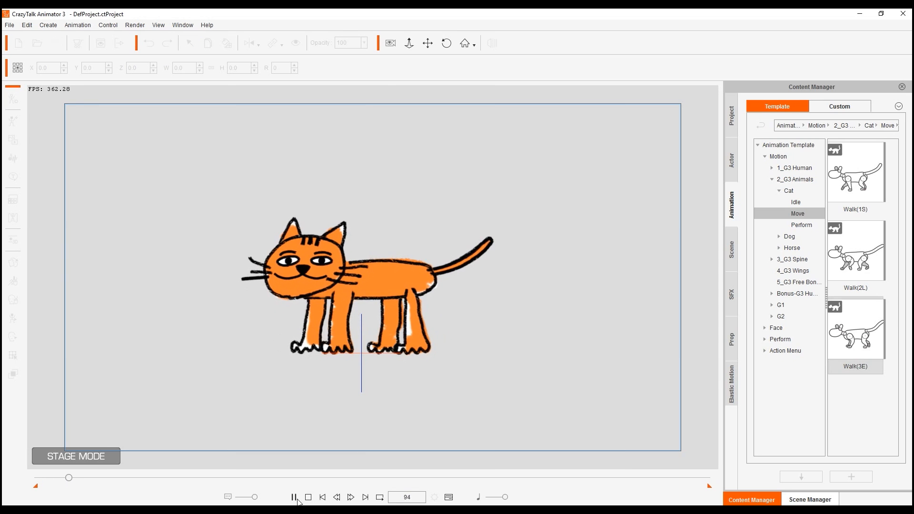
- Apply the cat Knead and Stretching perform motions to the actor
{"action": "left_click", "coordinate": [801, 225]}
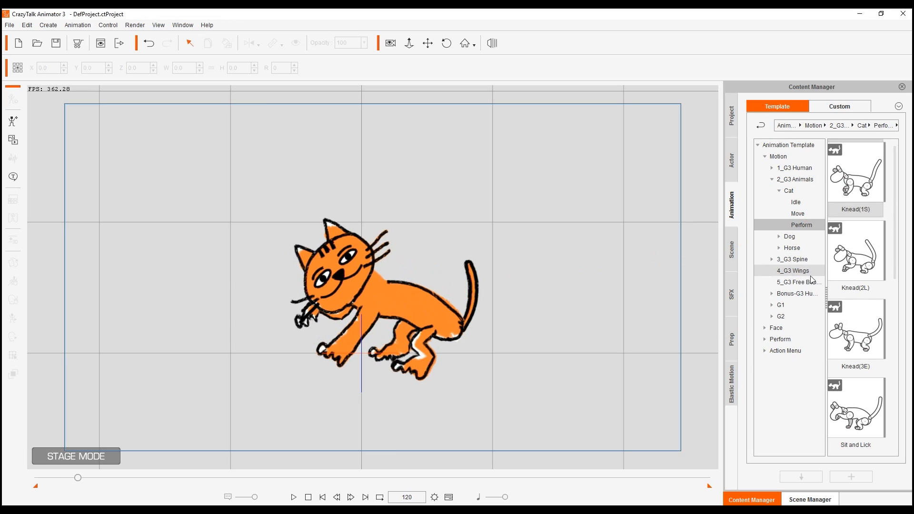
{"action": "left_click", "coordinate": [856, 249]}
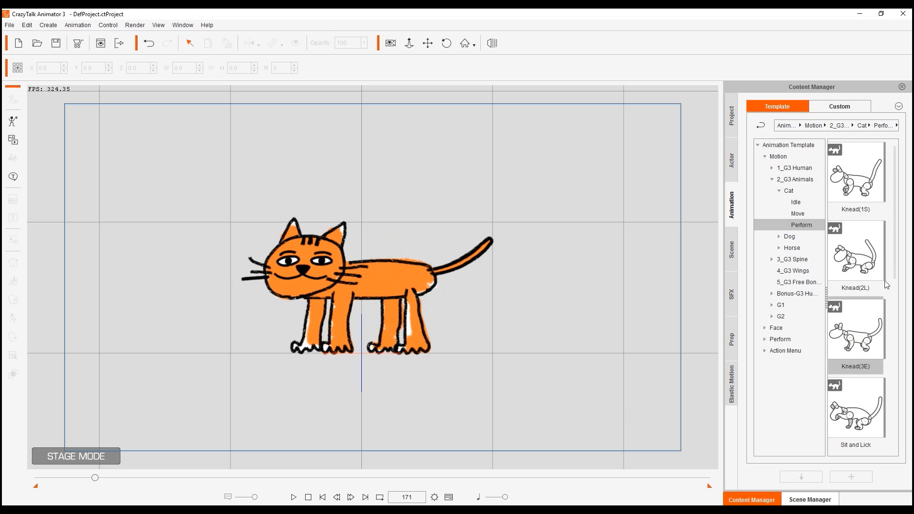
{"action": "scroll", "scroll_direction": "down", "scroll_amount": 3}
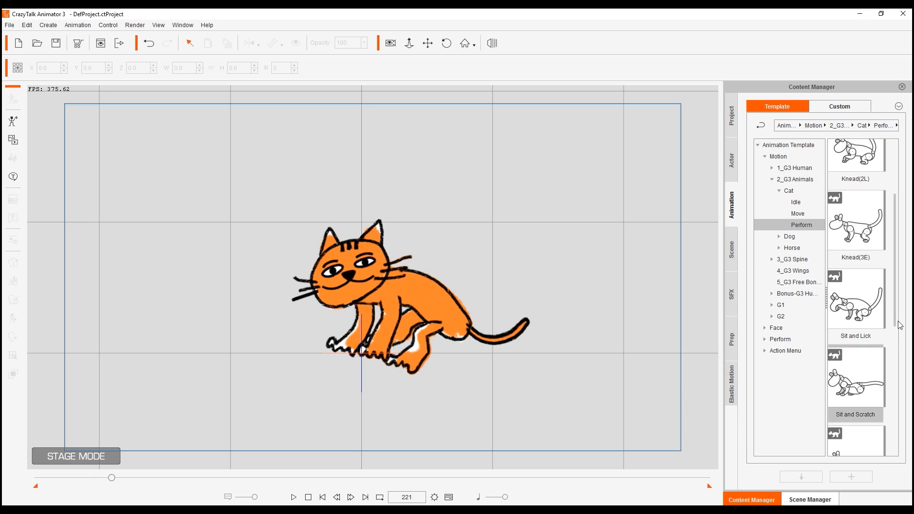
{"action": "scroll", "scroll_direction": "down", "scroll_amount": 3}
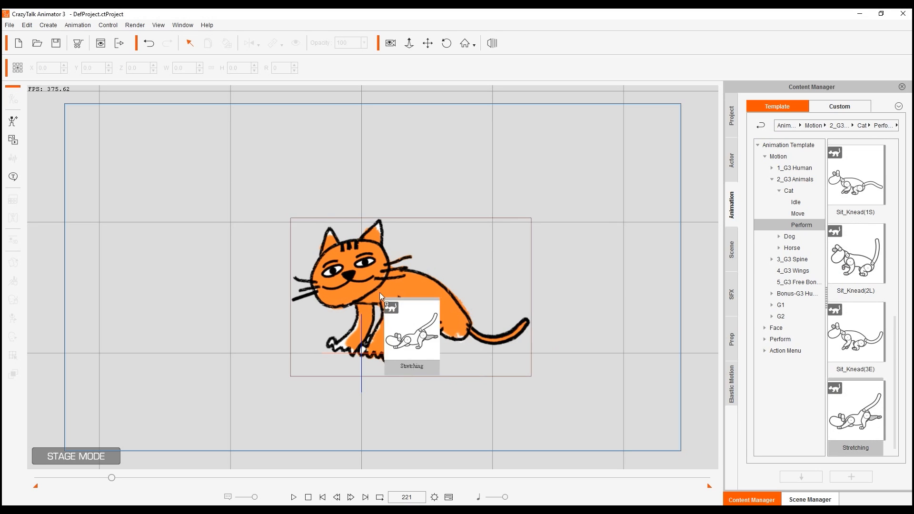
{"action": "left_click", "coordinate": [294, 497]}
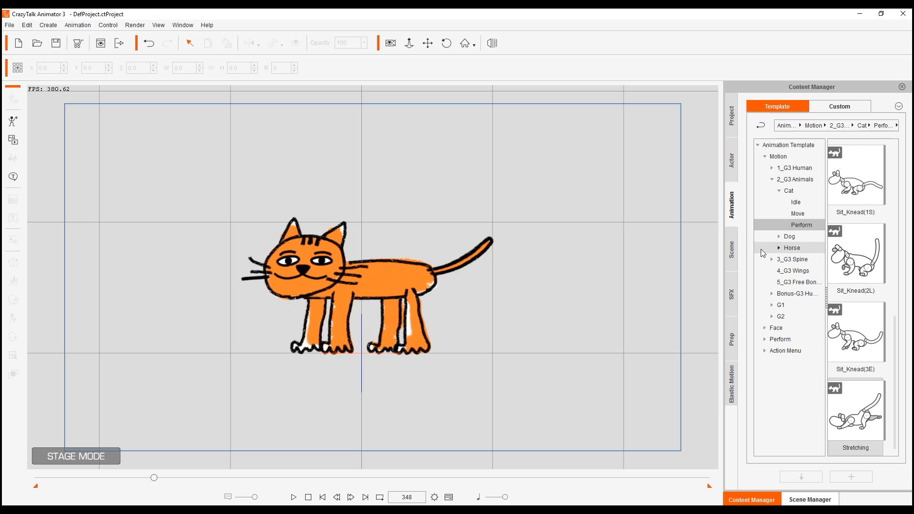
- Apply the Dog Move motions Run(3E) and Walk(1S) to the cat and replay them
{"action": "left_click", "coordinate": [777, 236]}
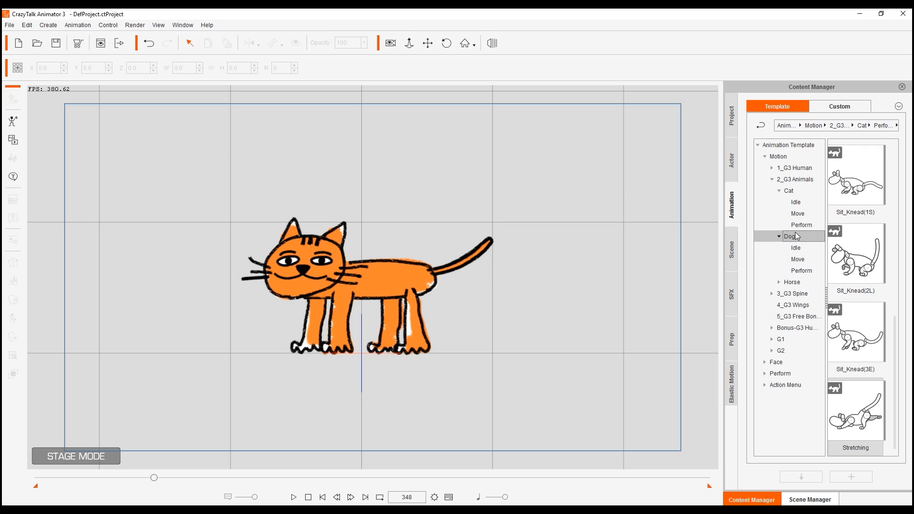
{"action": "left_click", "coordinate": [797, 259]}
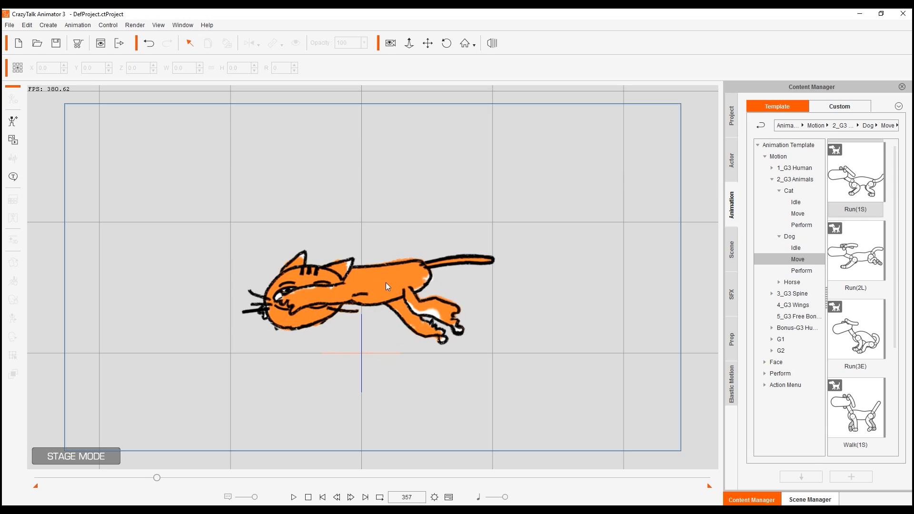
{"action": "left_click", "coordinate": [294, 497]}
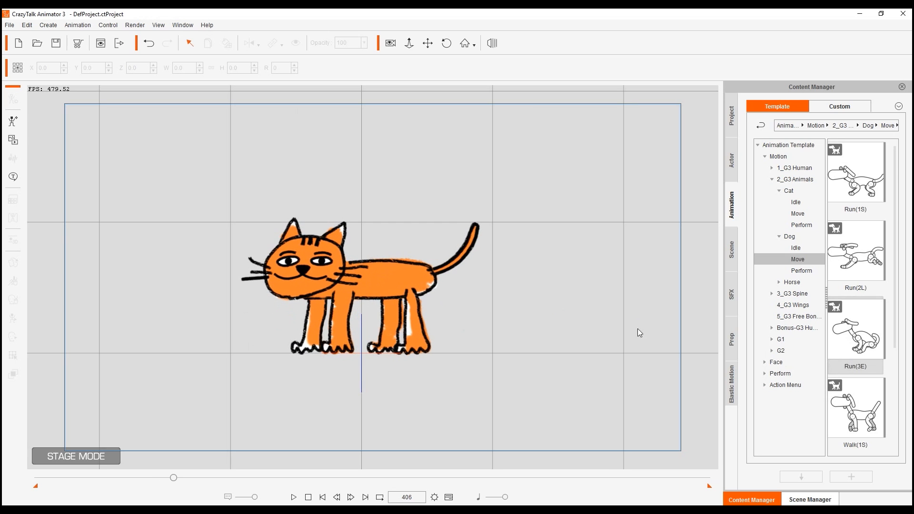
{"action": "scroll", "scroll_direction": "down", "scroll_amount": 3}
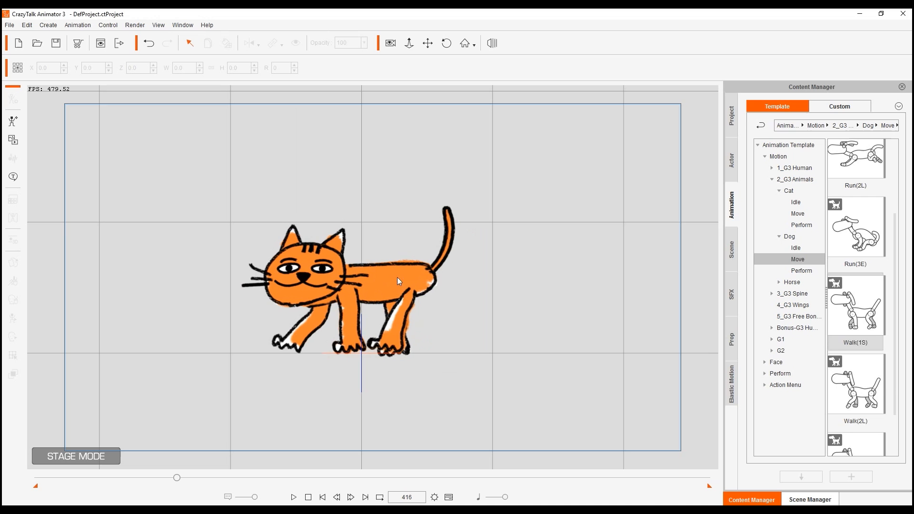
{"action": "left_click", "coordinate": [293, 497]}
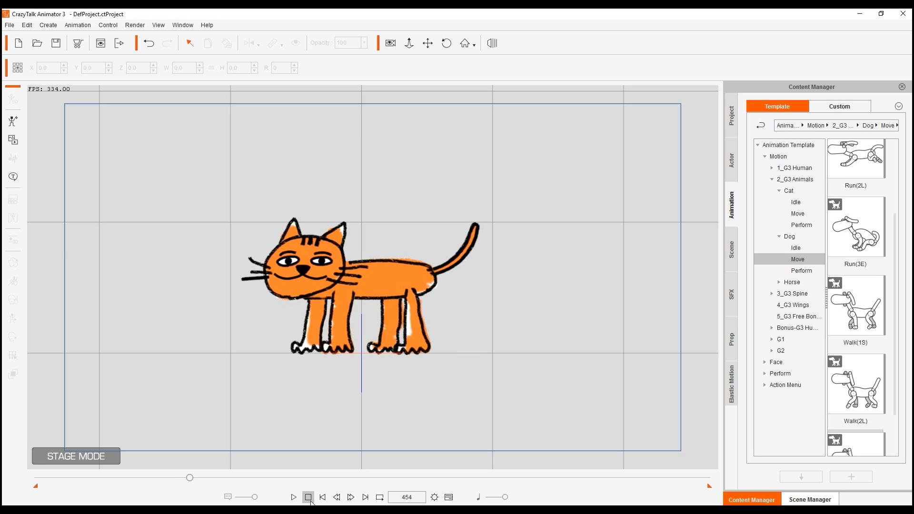
{"action": "left_click", "coordinate": [294, 497]}
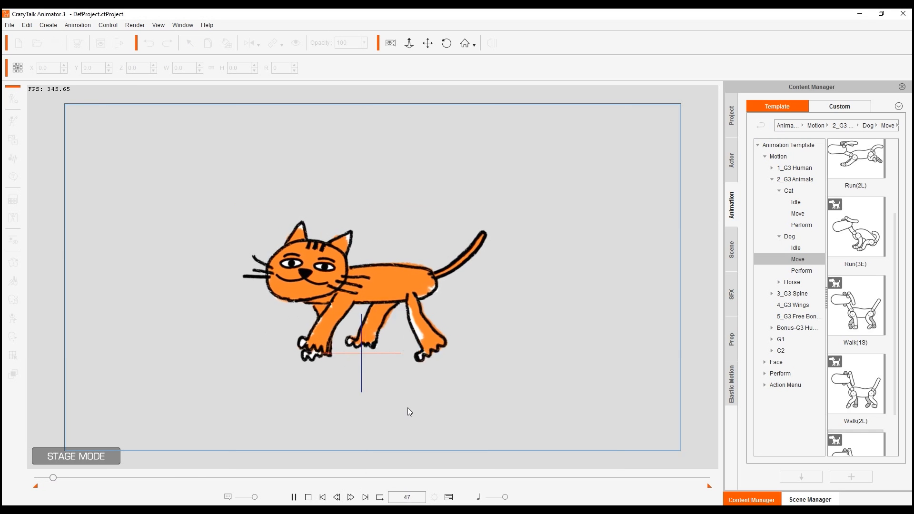